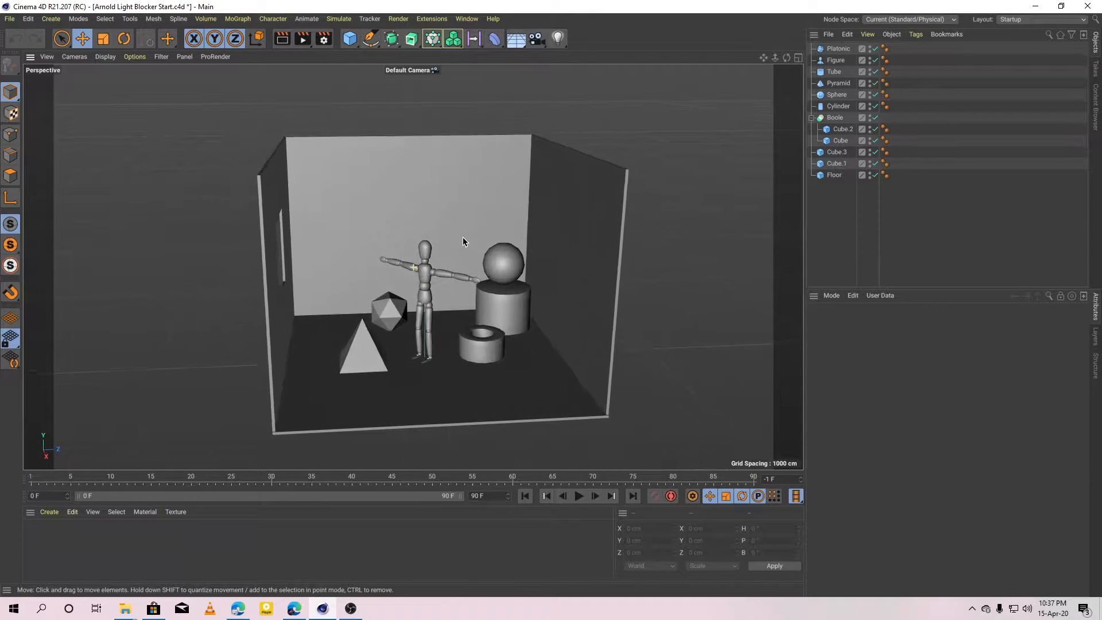
- Set the renderer to Arnold Renderer in Render Settings and close the window
{"action": "left_click_drag", "start_coordinate": [463, 241], "coordinate": [254, 246]}
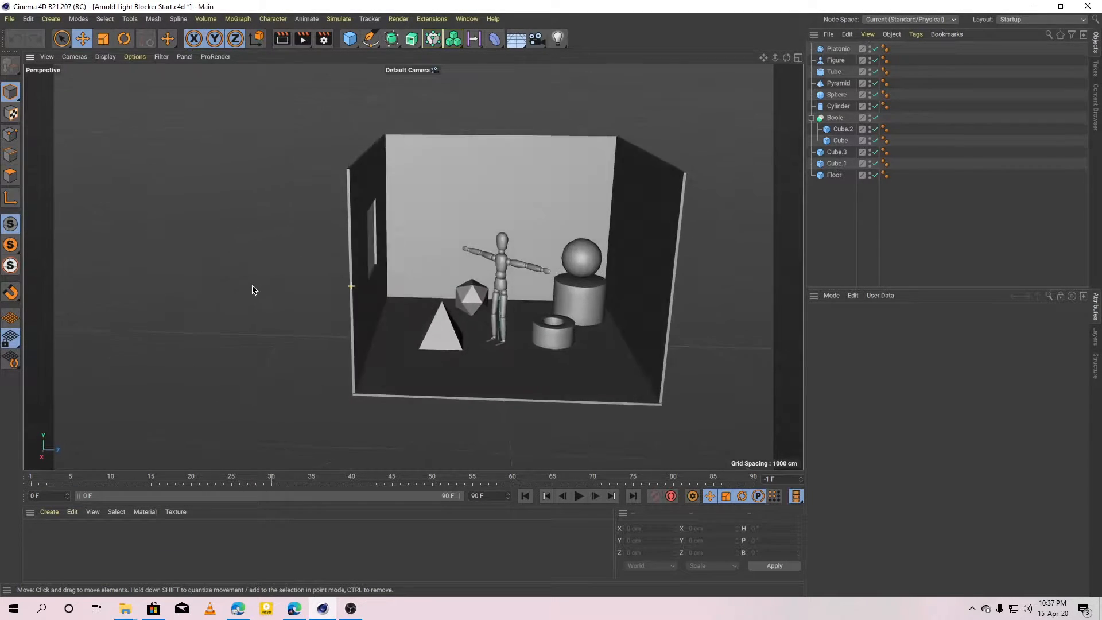
{"action": "left_click_drag", "start_coordinate": [253, 290], "coordinate": [415, 291]}
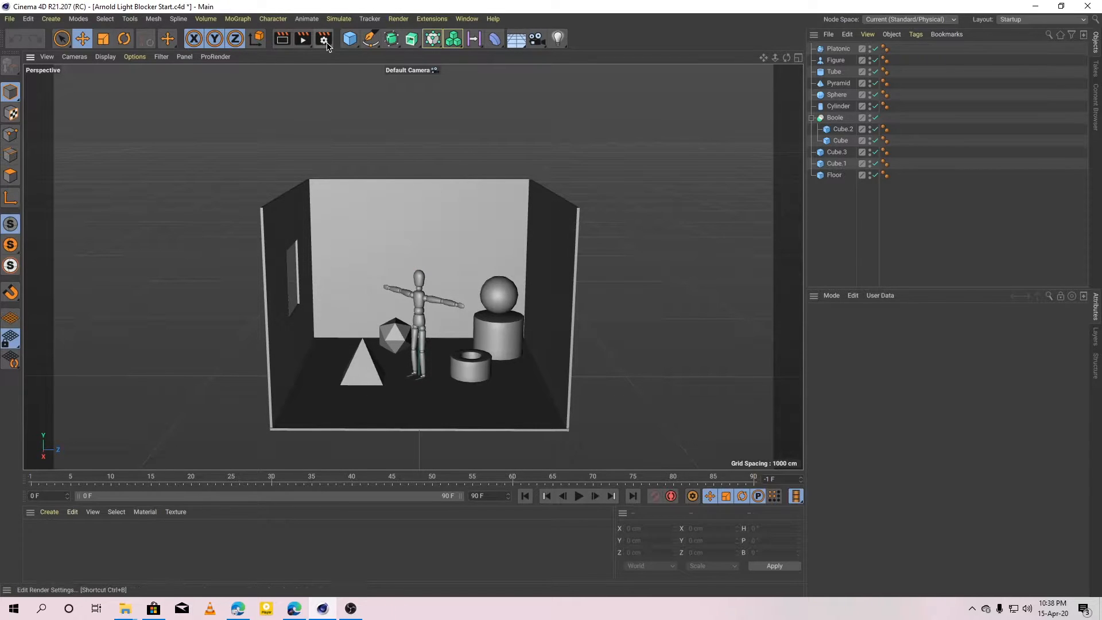
{"action": "left_click", "coordinate": [324, 39]}
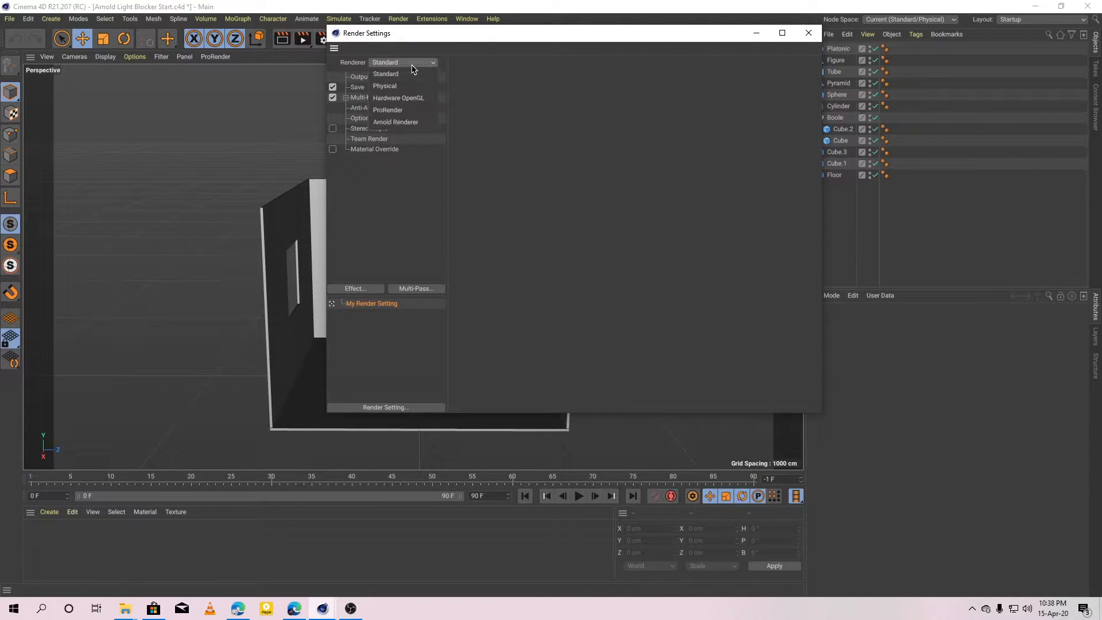
{"action": "left_click", "coordinate": [395, 122]}
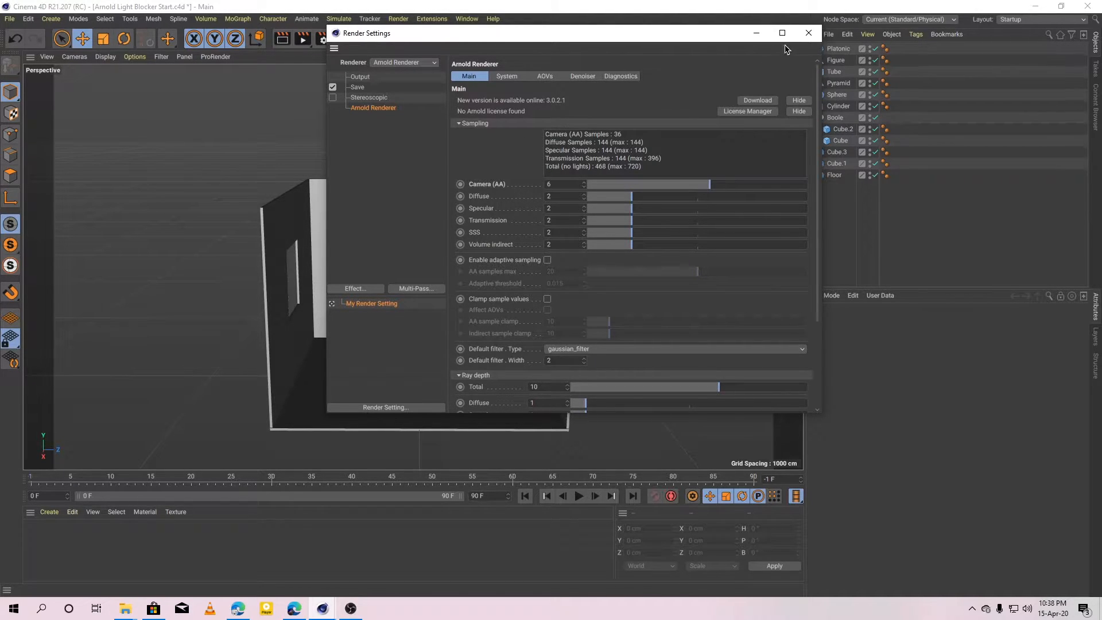
{"action": "left_click", "coordinate": [808, 32]}
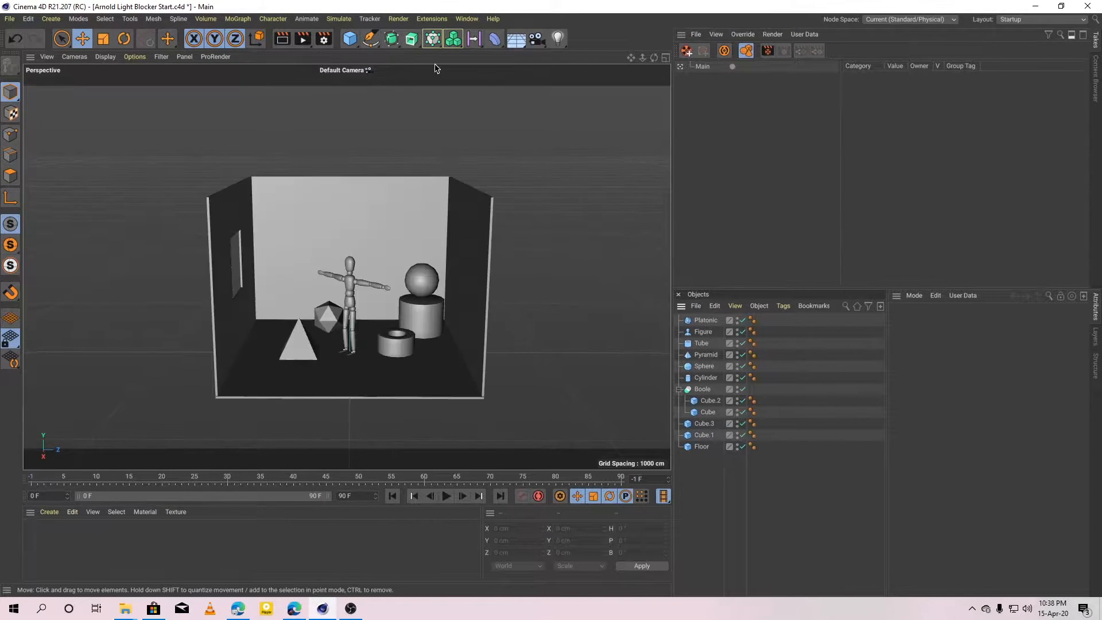
- Launch the C4DtoA IPR Window from Extensions and dock it at the top right
{"action": "left_click", "coordinate": [431, 18]}
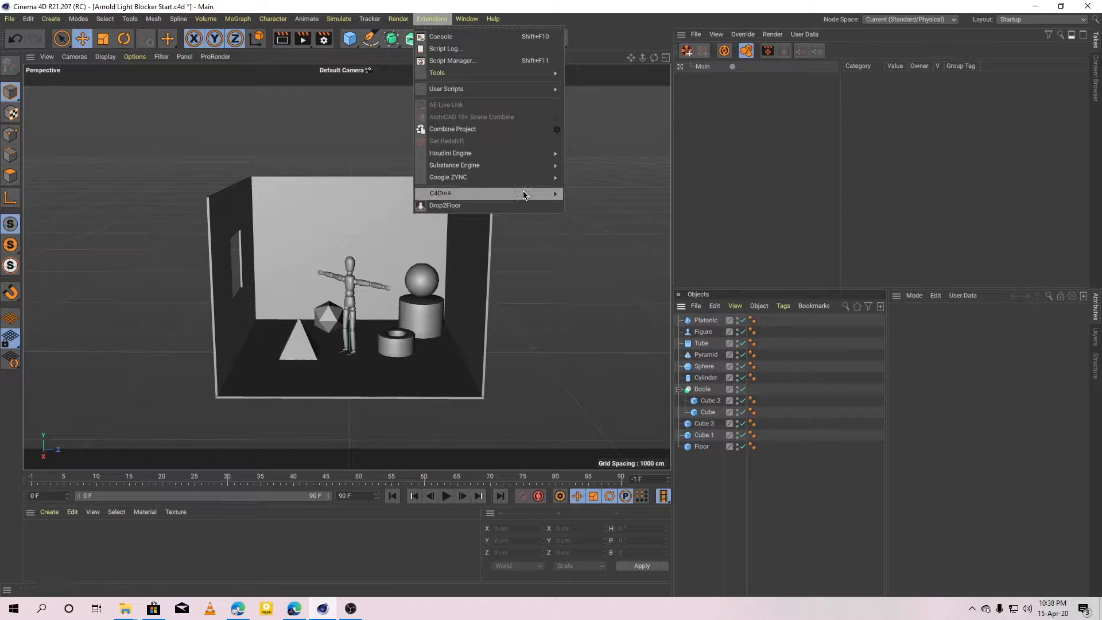
{"action": "left_click", "coordinate": [444, 192]}
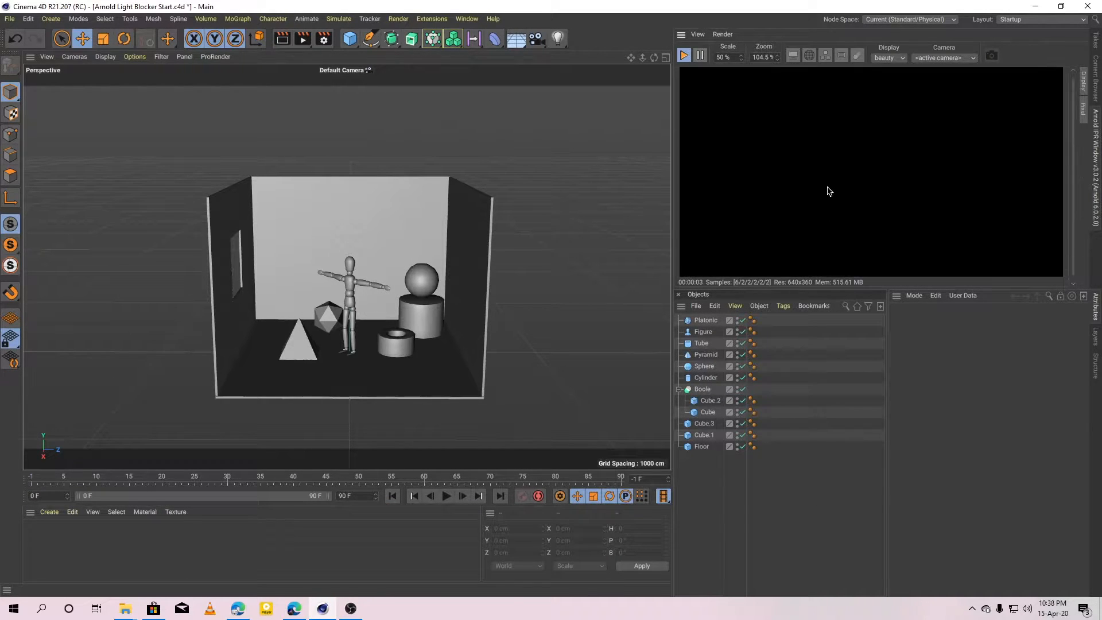
- Add an Arnold Sky light from Extensions > C4DtoA > Arnold Light
{"action": "left_click", "coordinate": [437, 18]}
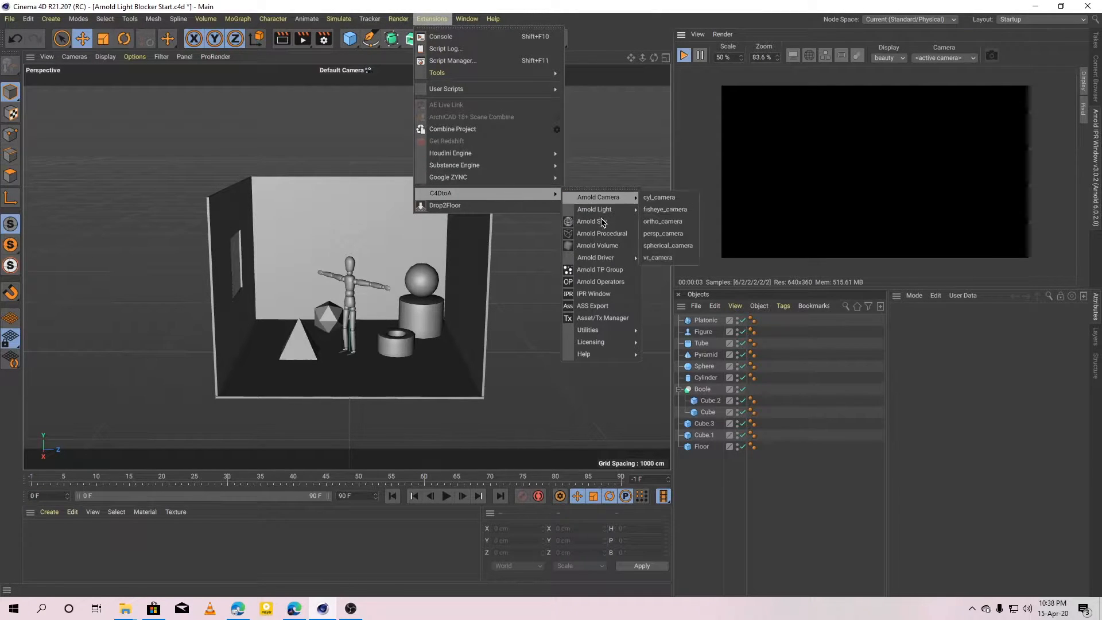
{"action": "left_click", "coordinate": [591, 221]}
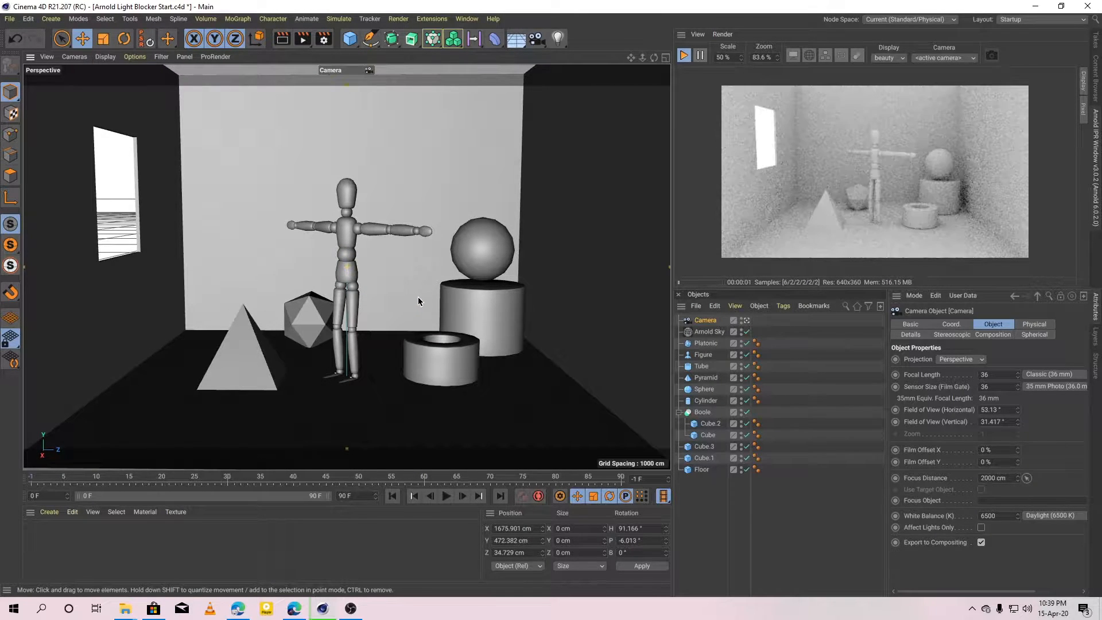
- Return the viewport to Default Camera and render the IPR through the new Camera
{"action": "left_click_drag", "start_coordinate": [419, 301], "coordinate": [425, 314]}
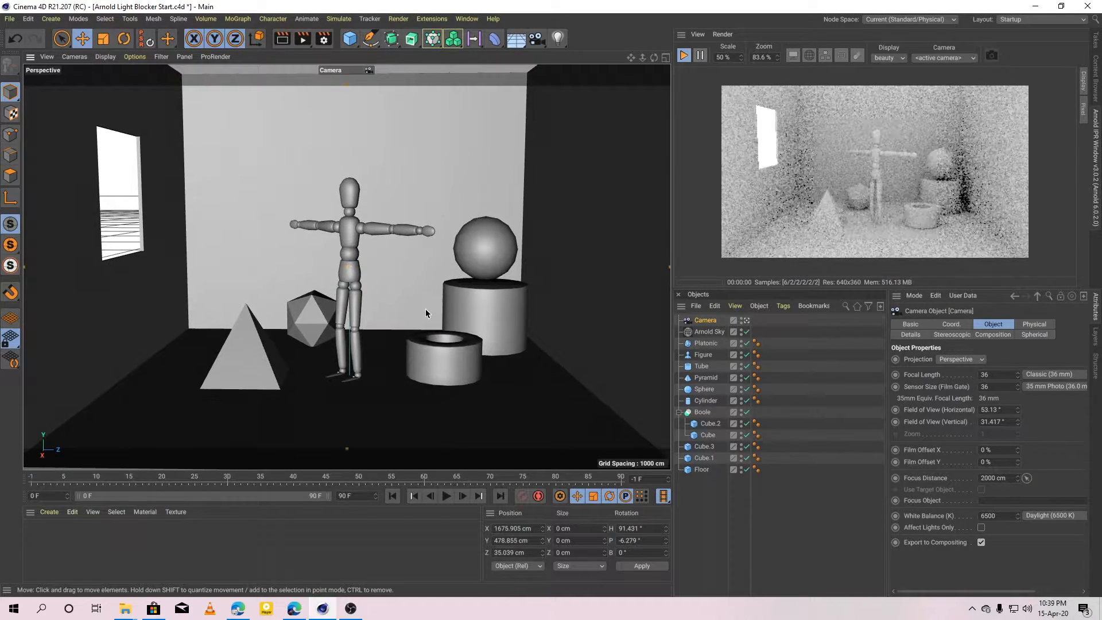
{"action": "left_click", "coordinate": [365, 70]}
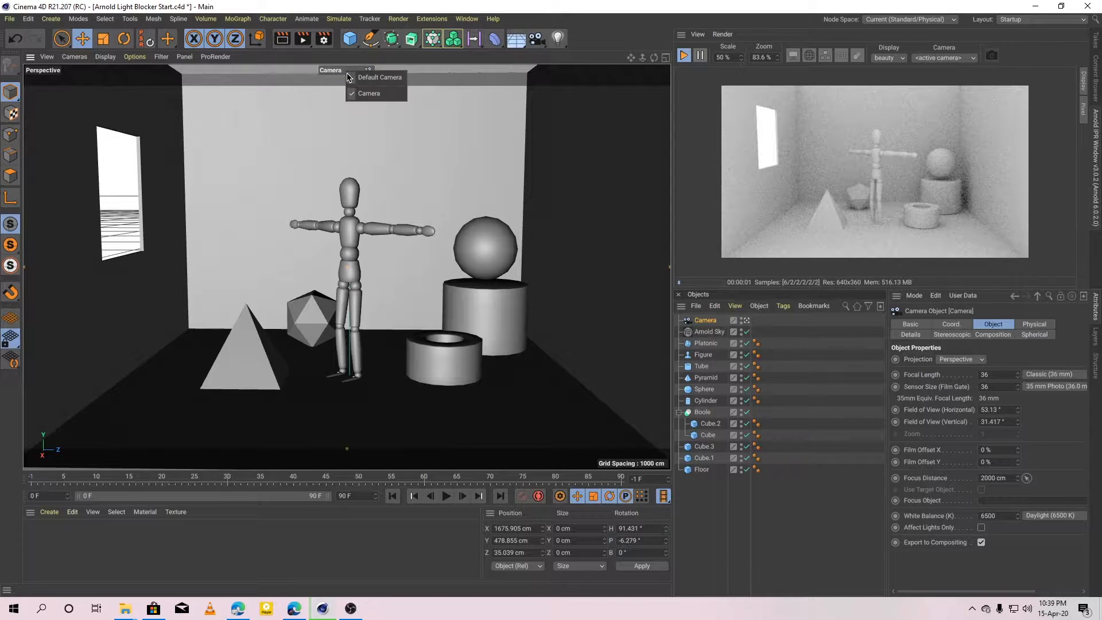
{"action": "left_click", "coordinate": [378, 77]}
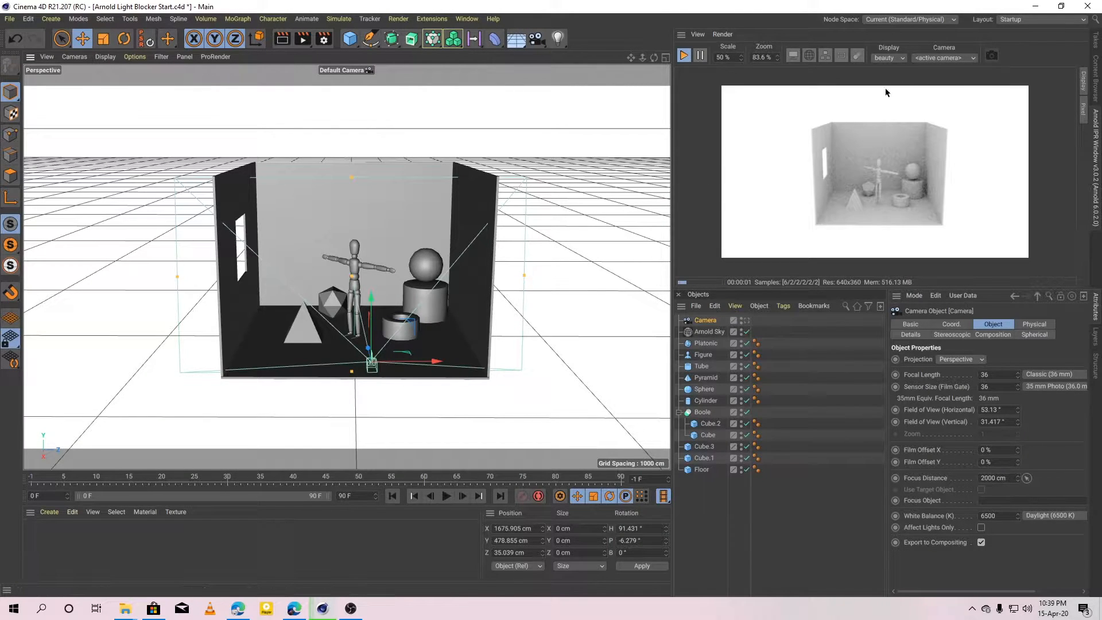
{"action": "left_click", "coordinate": [944, 57]}
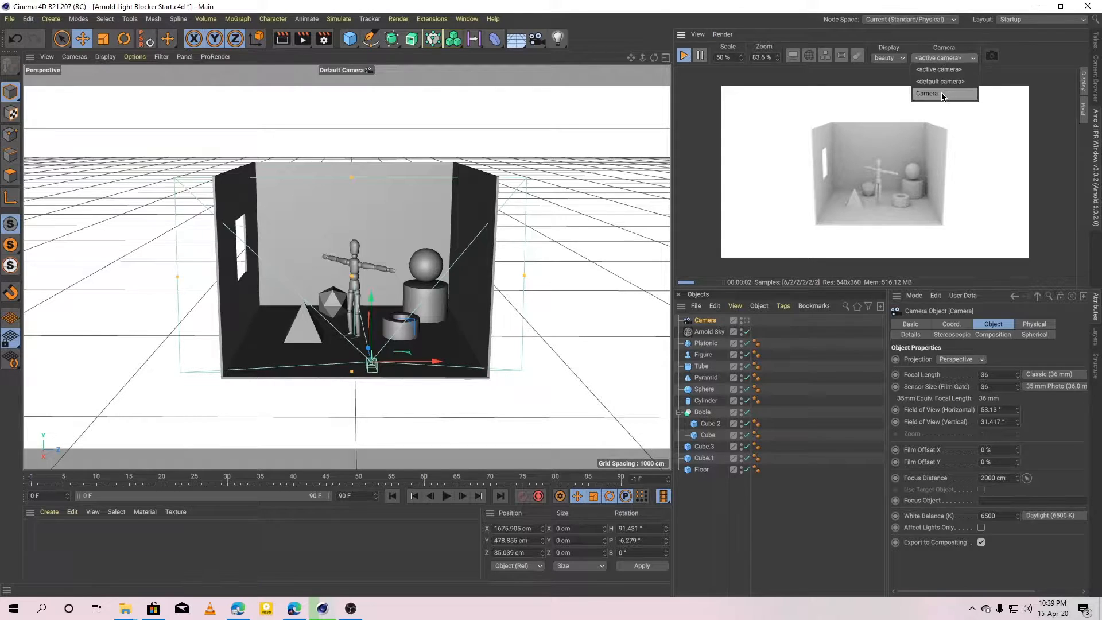
{"action": "left_click", "coordinate": [926, 94]}
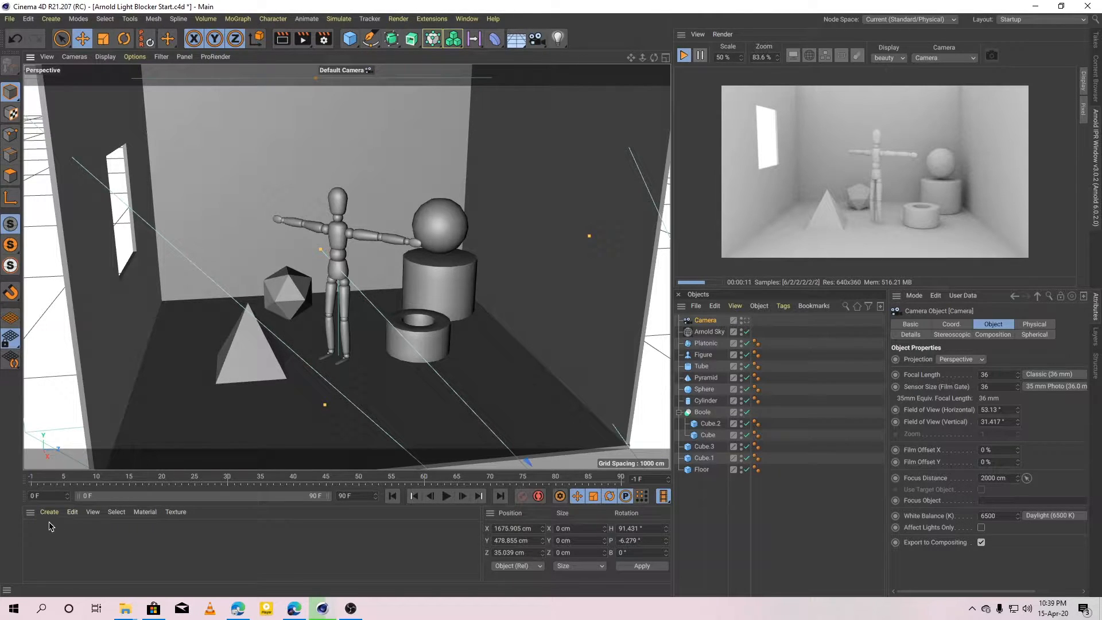
- Create an Arnold light_blocker filter material with Use geometry enabled
{"action": "left_click", "coordinate": [48, 511]}
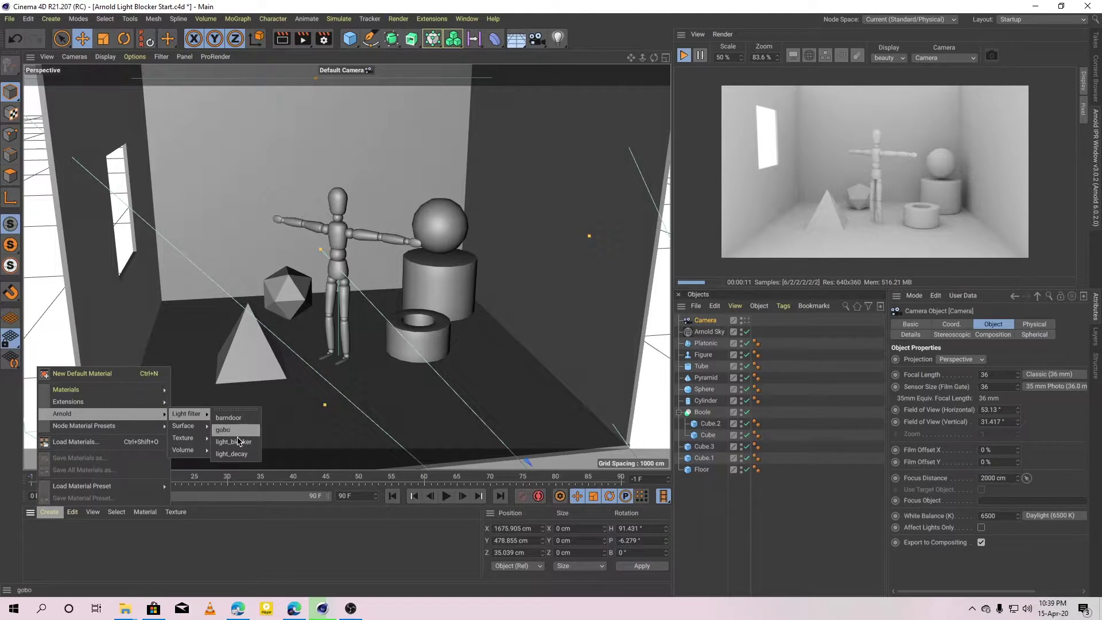
{"action": "left_click", "coordinate": [233, 441]}
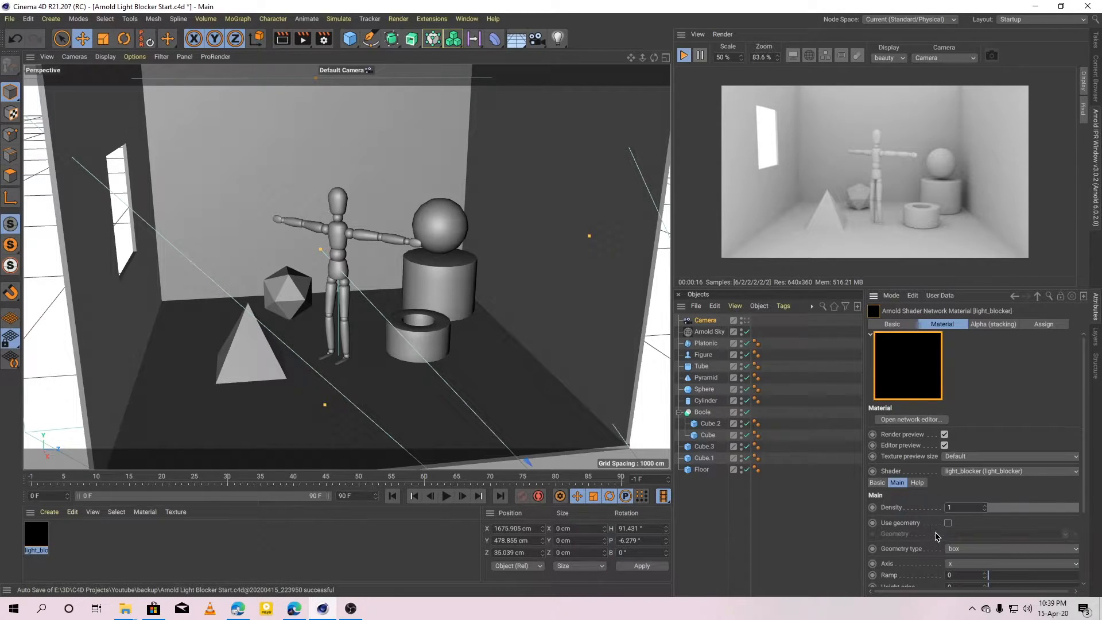
{"action": "left_click", "coordinate": [947, 522]}
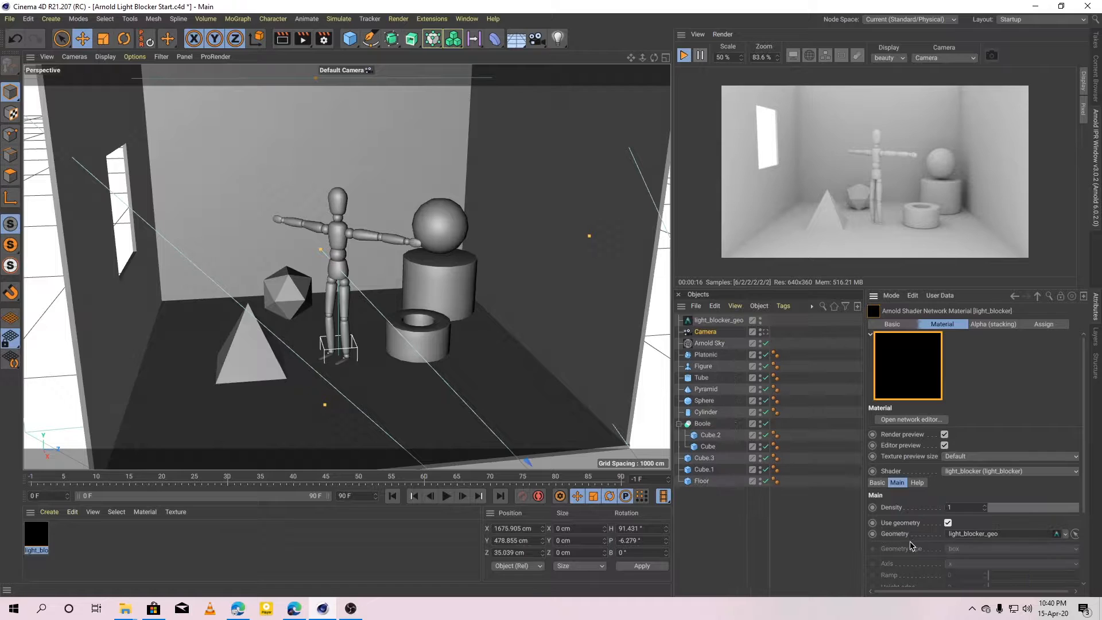
- Move the light_blocker_geo box down beside the figure's feet near the tube
{"action": "left_click", "coordinate": [718, 321]}
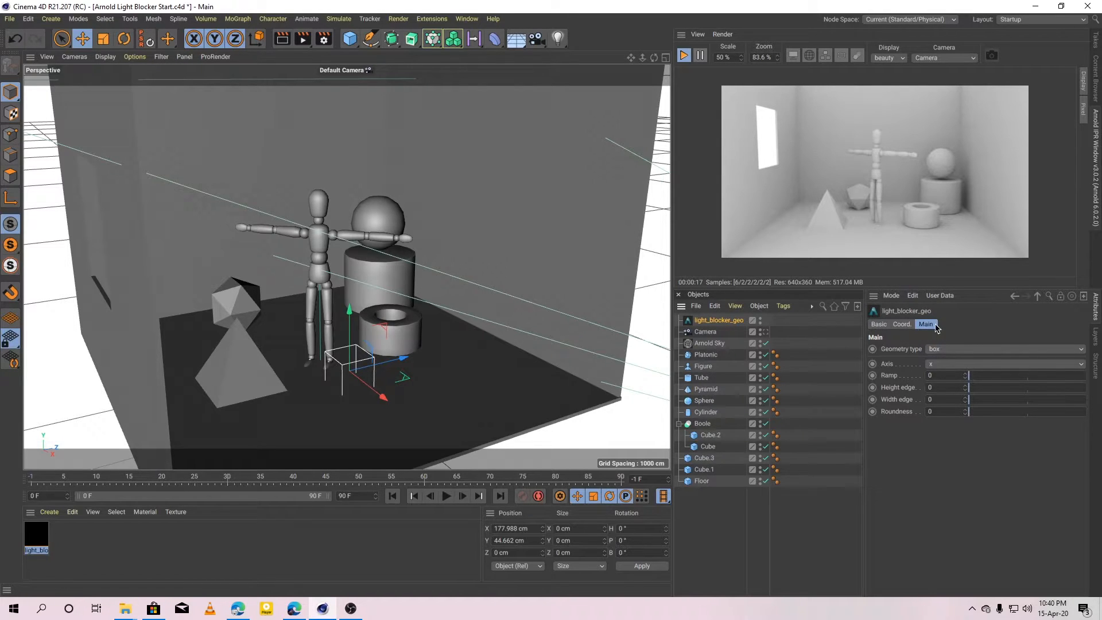
{"action": "left_click", "coordinate": [1006, 349]}
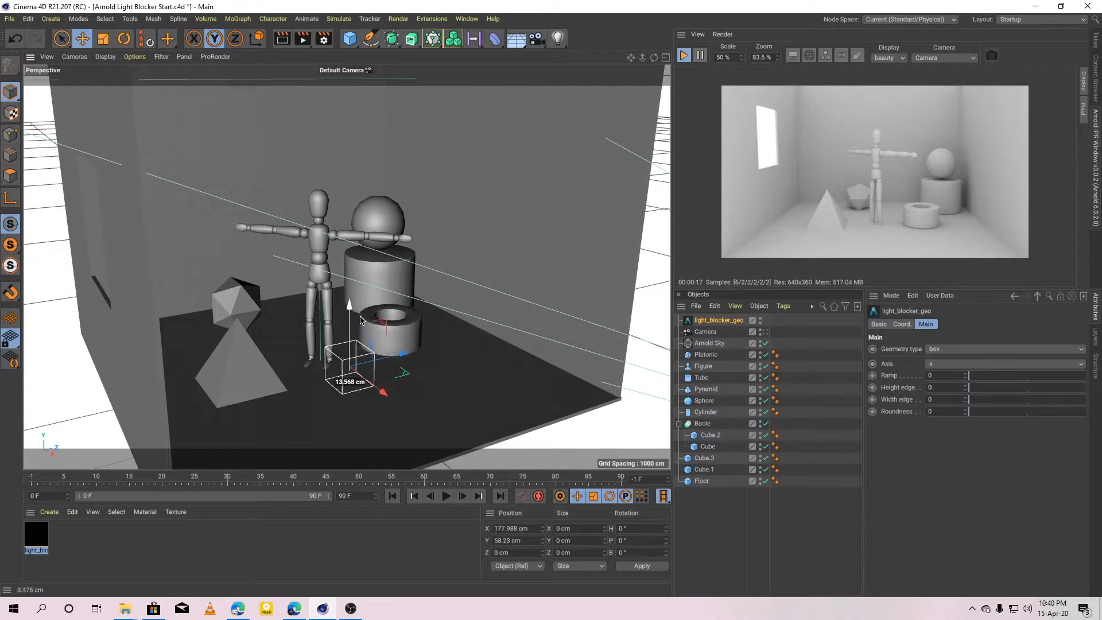
{"action": "left_click_drag", "start_coordinate": [349, 304], "coordinate": [350, 334]}
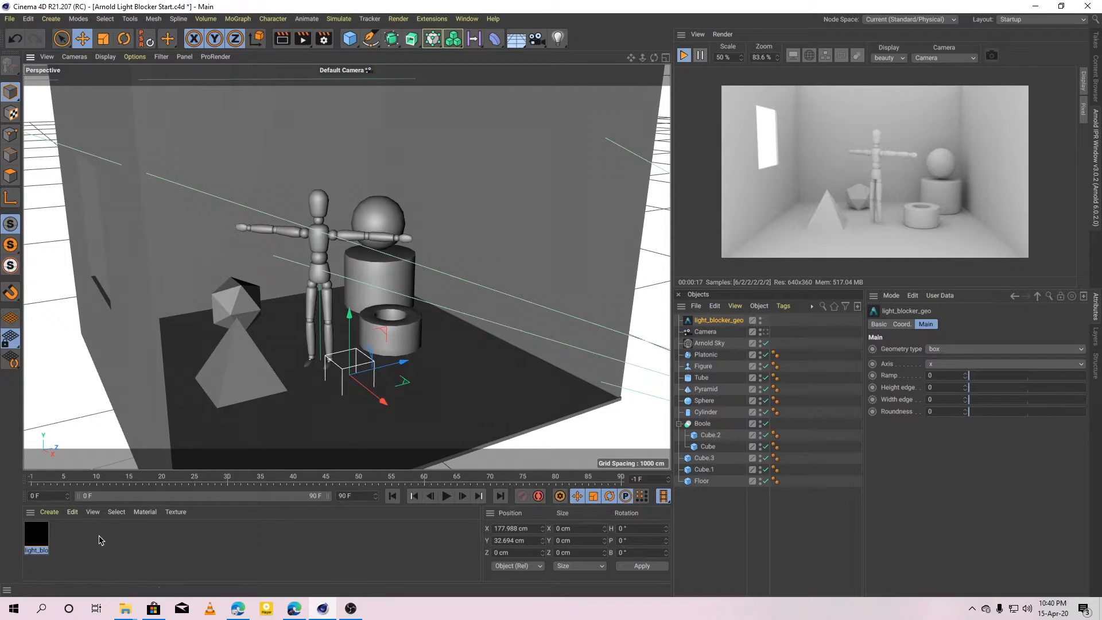
{"action": "mouse_move", "coordinate": [352, 338]}
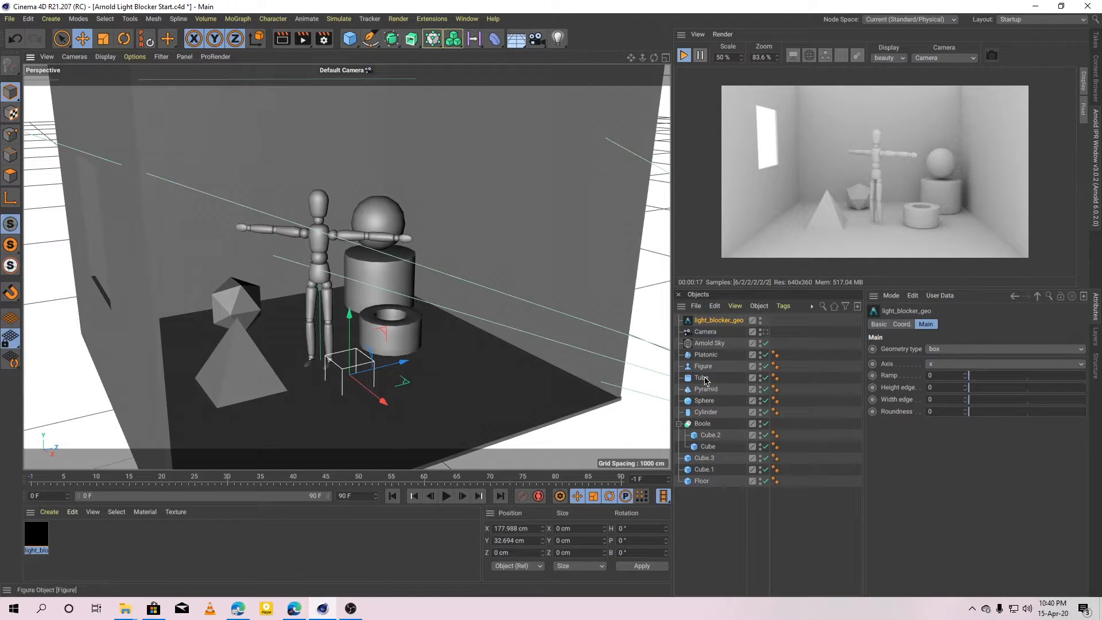
- Drag the light_blocker material into the Arnold Sky's Light filters list
{"action": "left_click", "coordinate": [710, 343]}
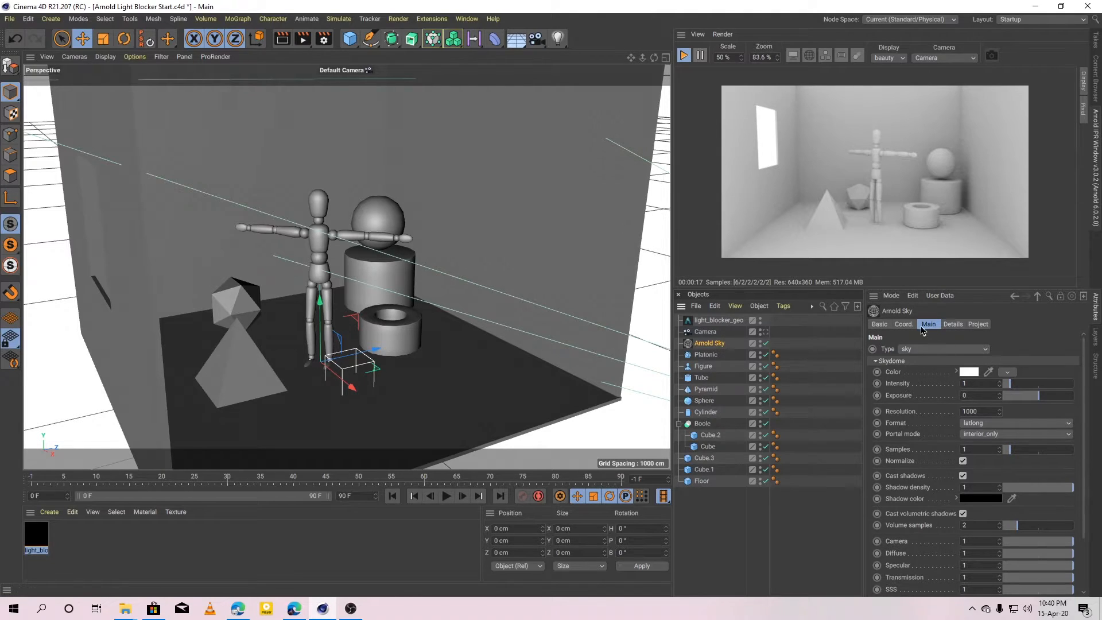
{"action": "left_click", "coordinate": [953, 324]}
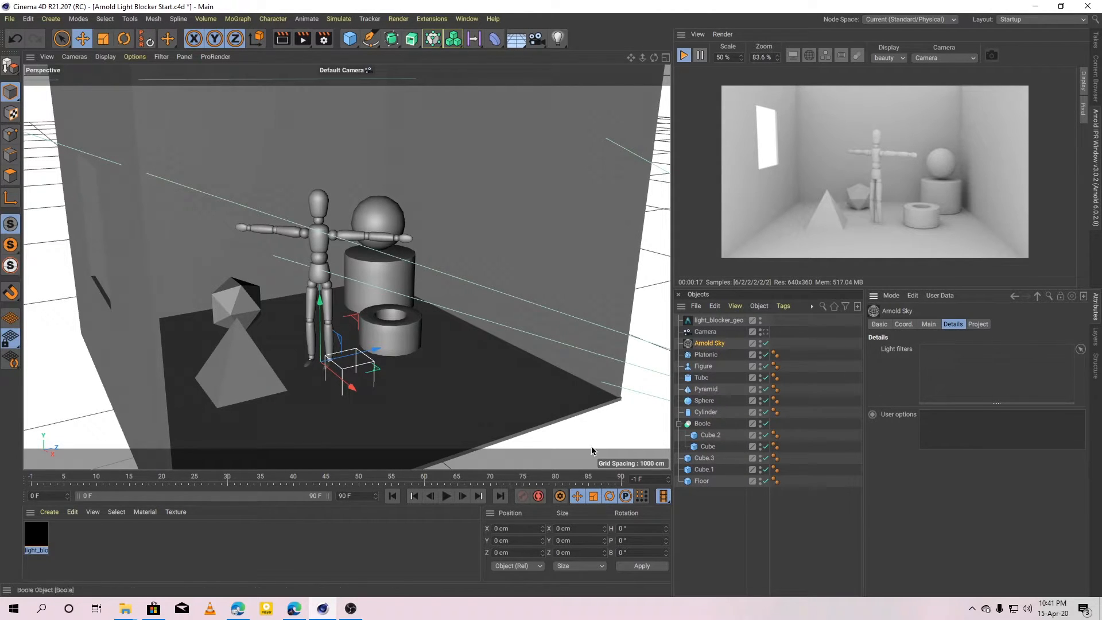
{"action": "left_click", "coordinate": [36, 535]}
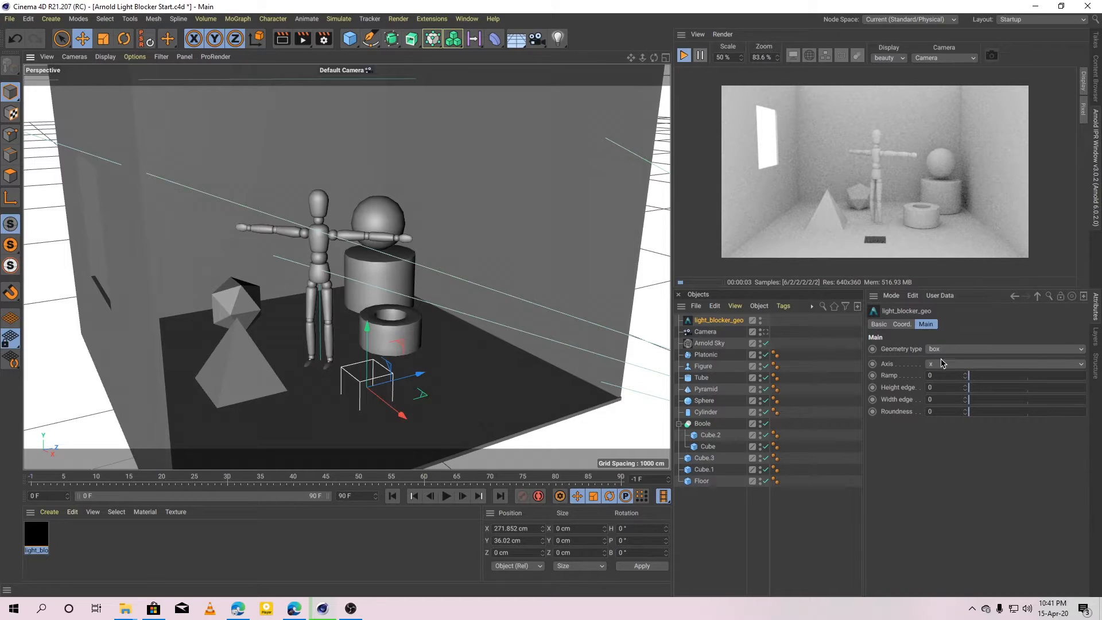
- Make light_blocker_geo a sphere scaled to 5 and place it beside the figure
{"action": "left_click", "coordinate": [1005, 349]}
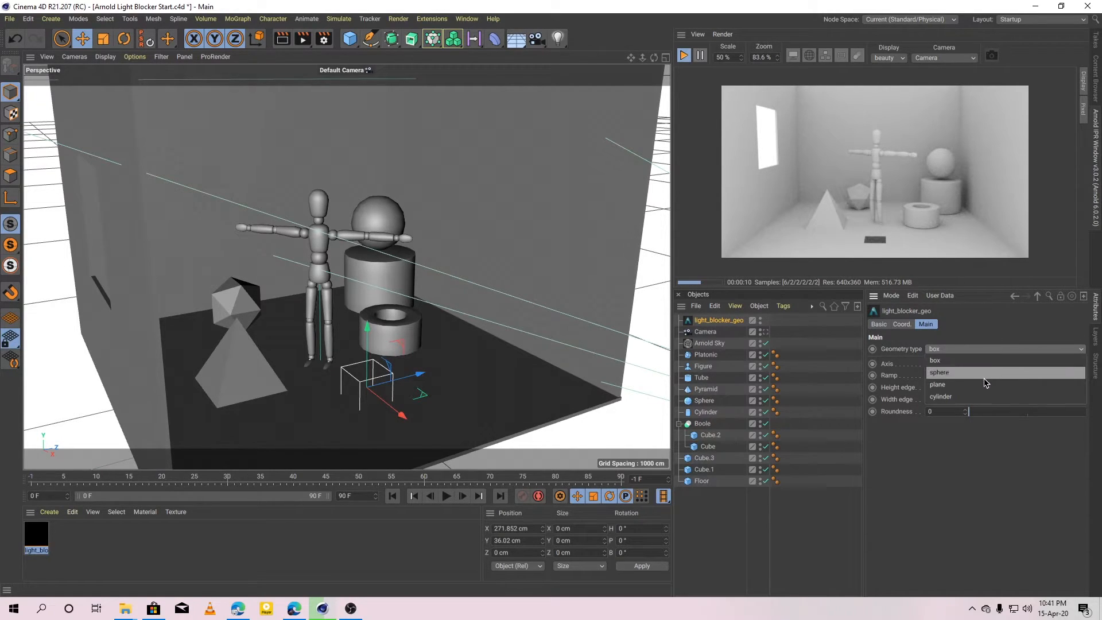
{"action": "left_click", "coordinate": [939, 373]}
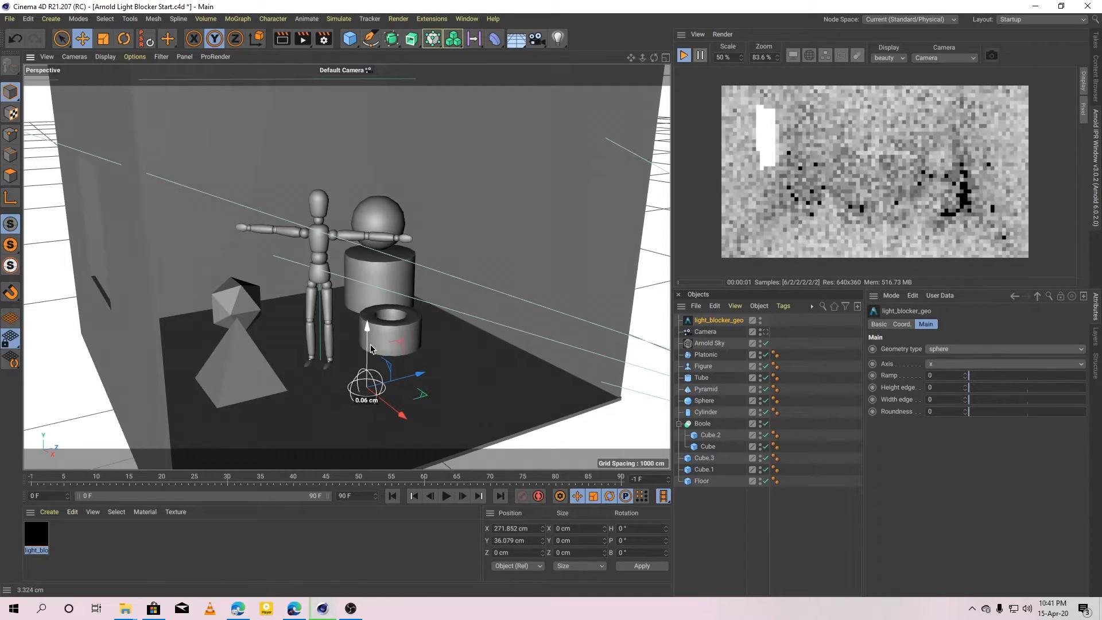
{"action": "left_click", "coordinate": [901, 323]}
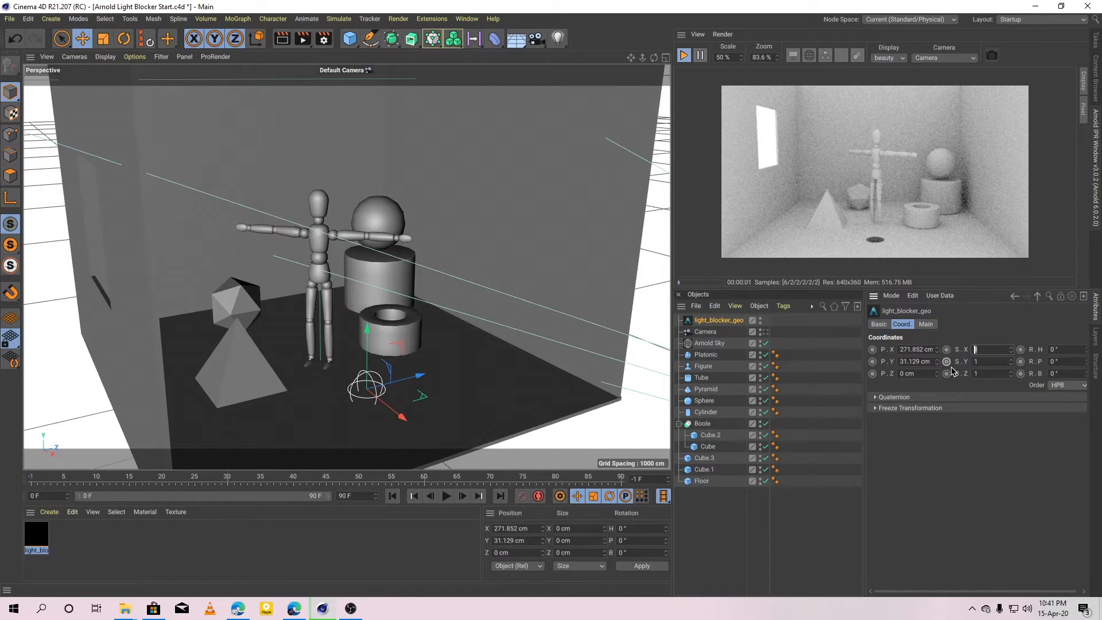
{"action": "type", "text": "5"}
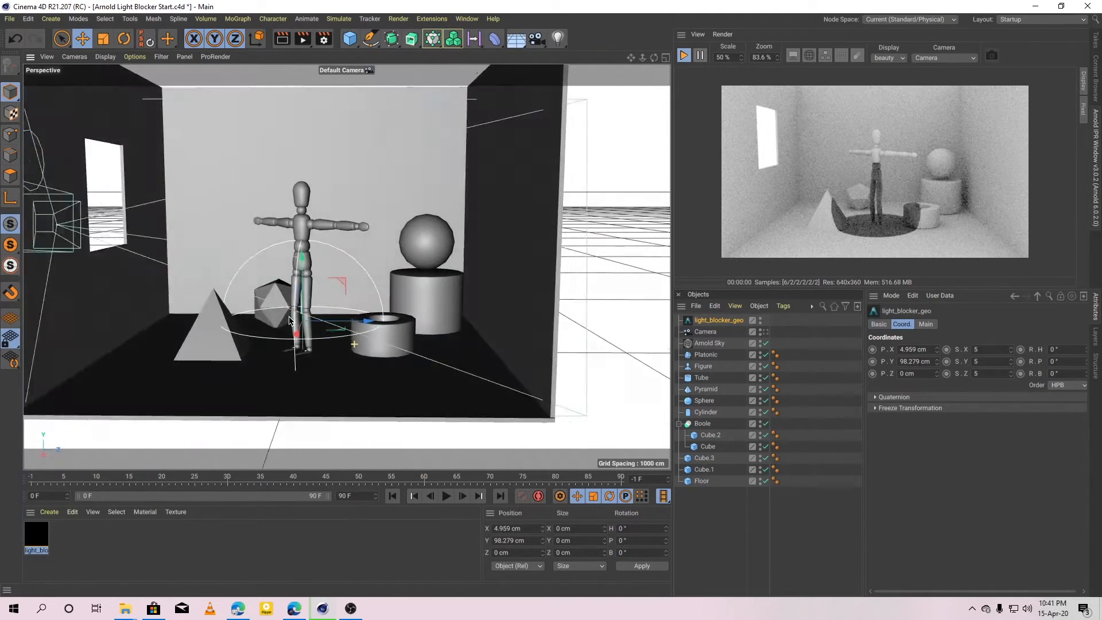
{"action": "left_click_drag", "start_coordinate": [288, 319], "coordinate": [331, 348]}
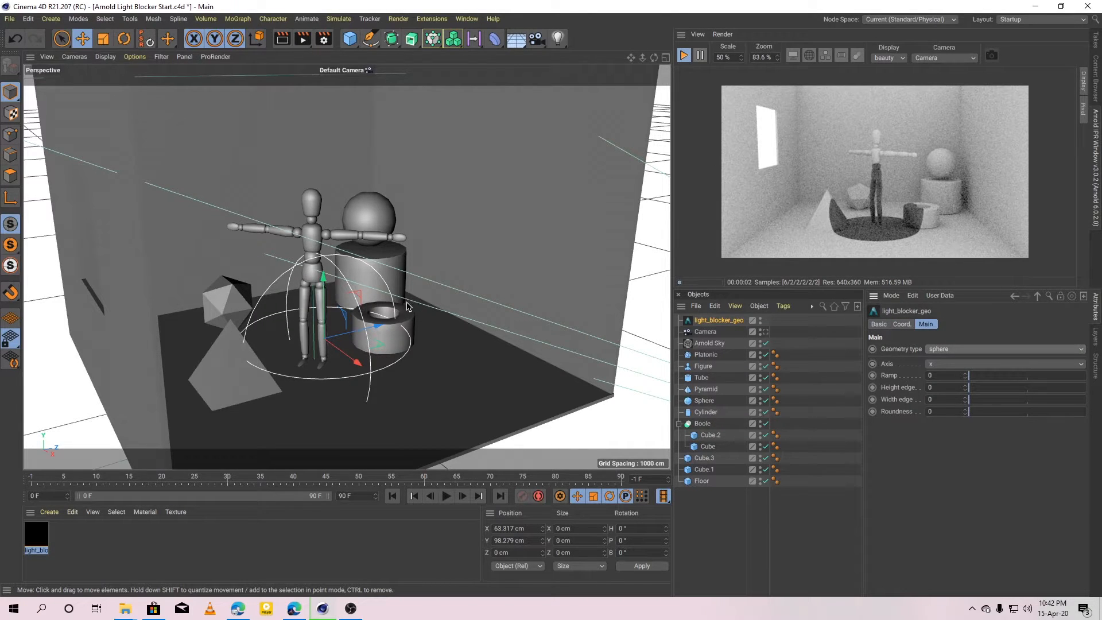
- Switch the blocker to box, then cylinder, and position it around the figure
{"action": "left_click", "coordinate": [1005, 348]}
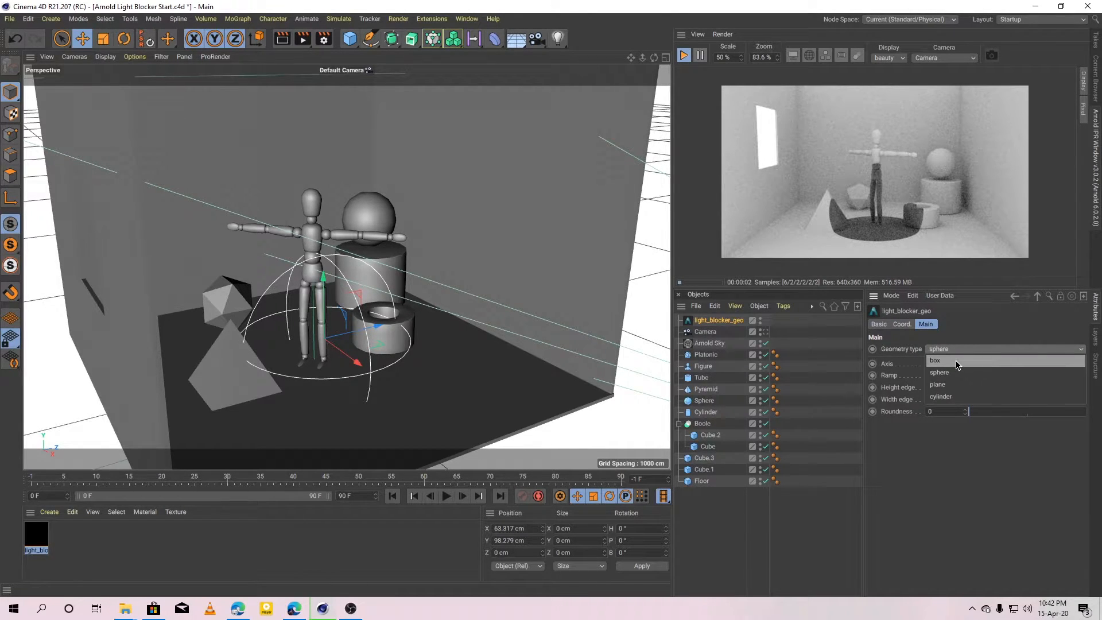
{"action": "left_click", "coordinate": [935, 360]}
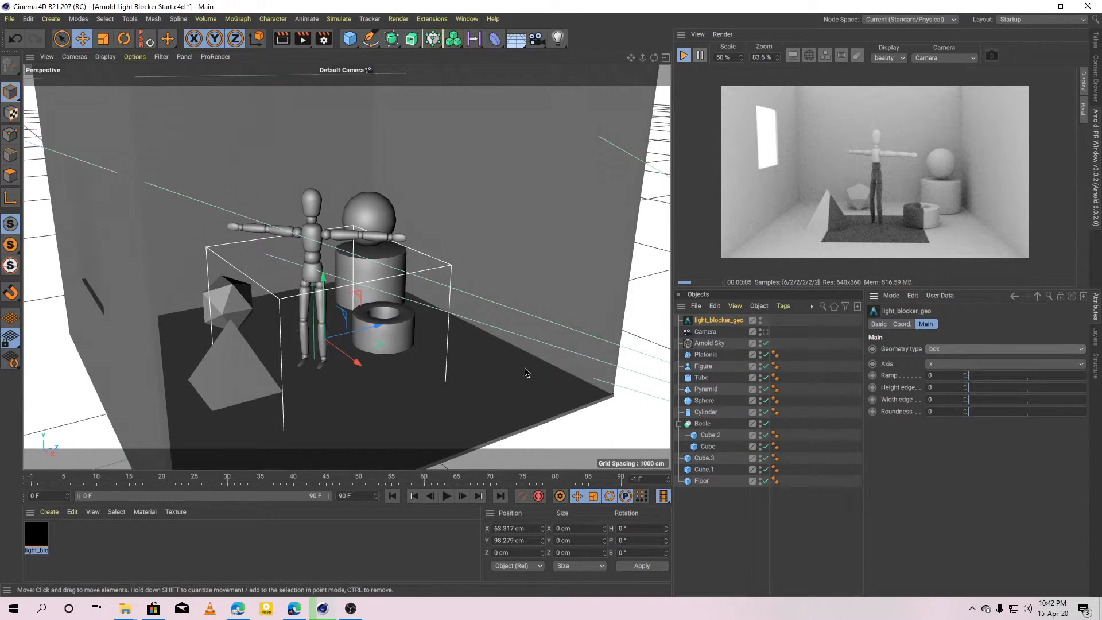
{"action": "left_click", "coordinate": [1005, 349]}
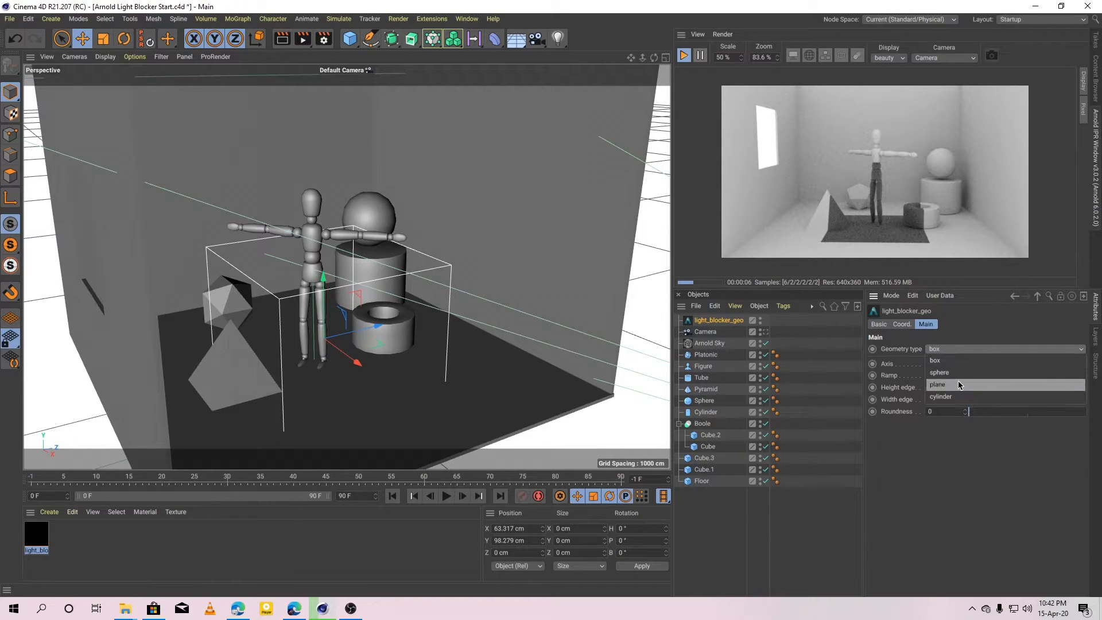
{"action": "mouse_move", "coordinate": [959, 375]}
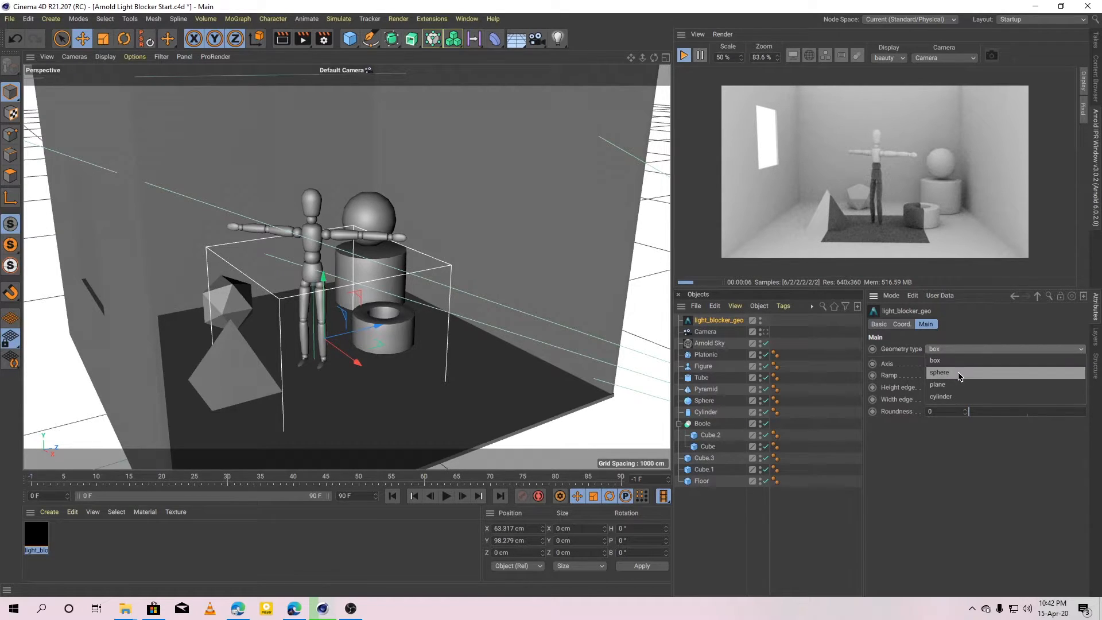
{"action": "left_click", "coordinate": [940, 397]}
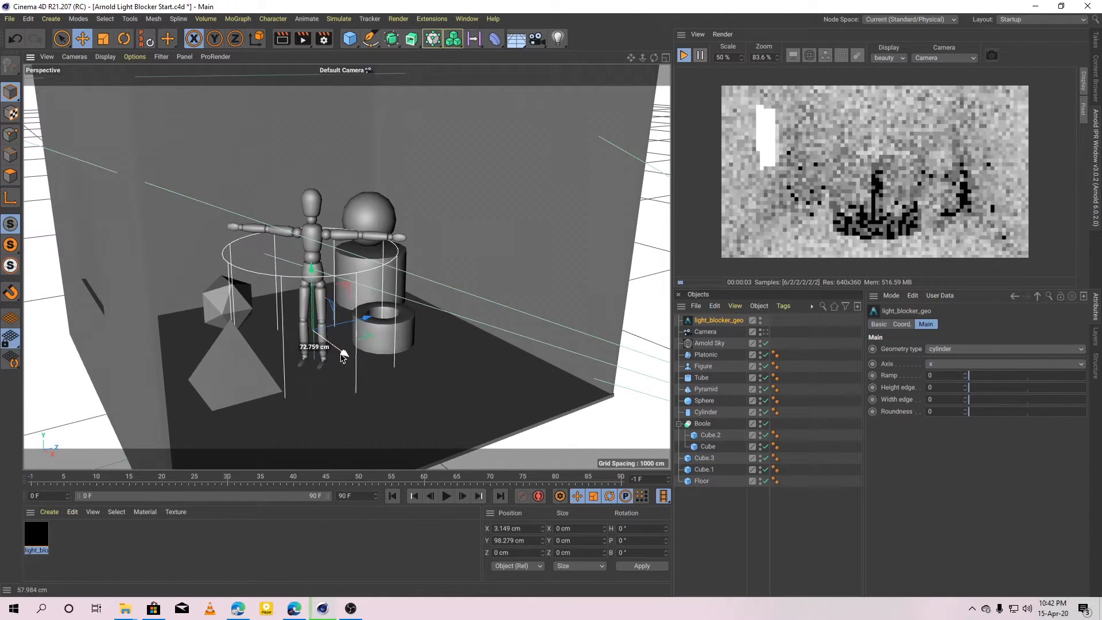
{"action": "left_click_drag", "start_coordinate": [343, 353], "coordinate": [370, 330]}
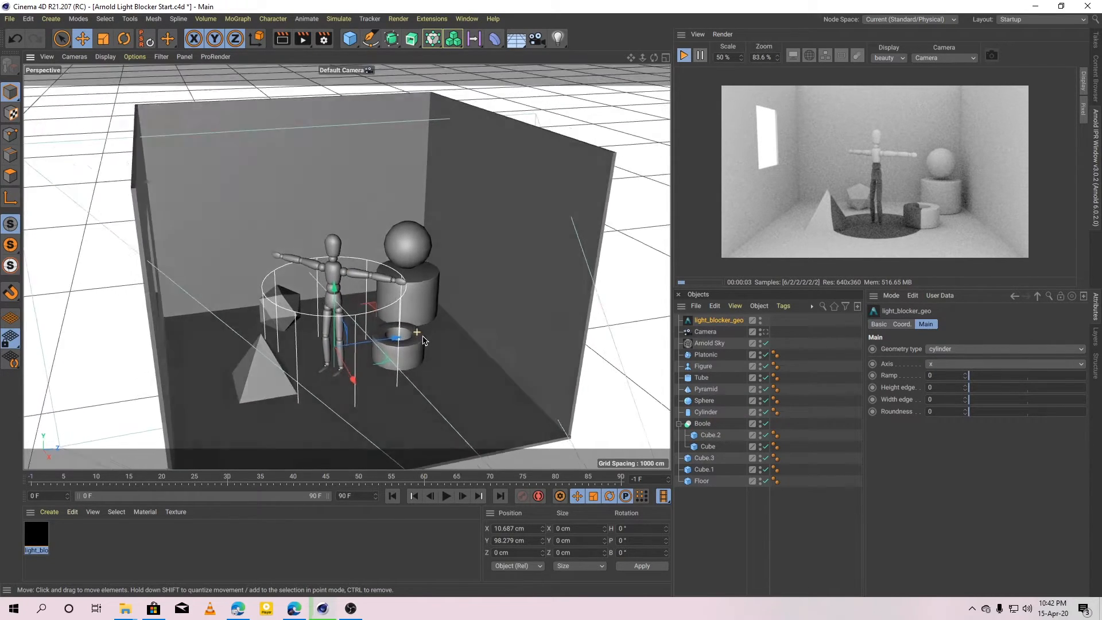
{"action": "left_click_drag", "start_coordinate": [422, 341], "coordinate": [462, 354]}
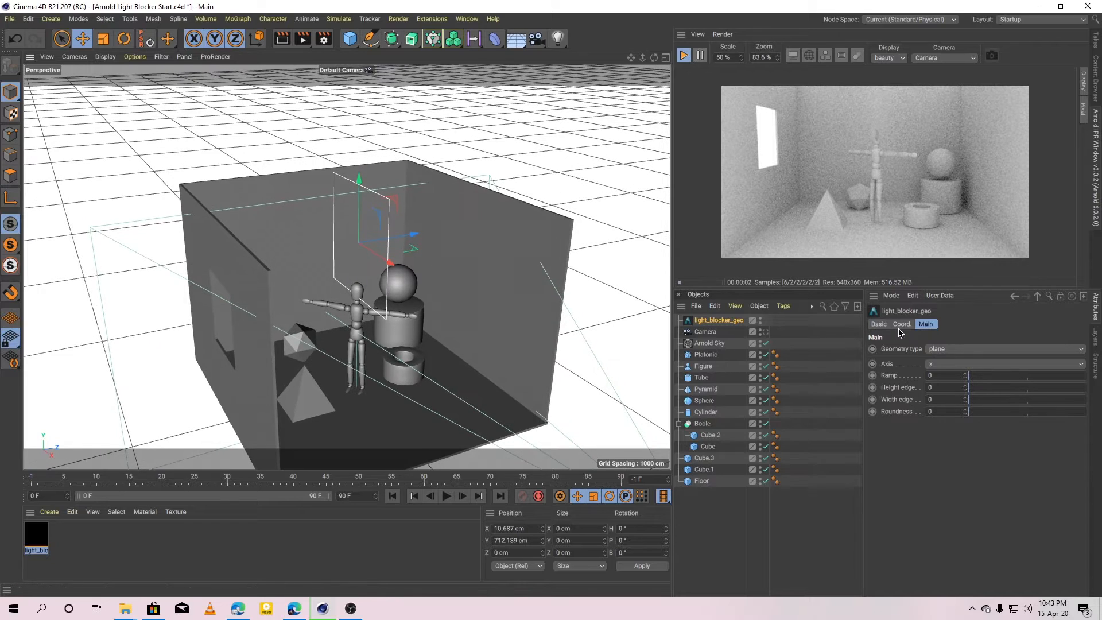
- Scale the plane blocker to 12/12/5, rotate R.P 90° and raise it to about 892 cm
{"action": "left_click", "coordinate": [901, 324]}
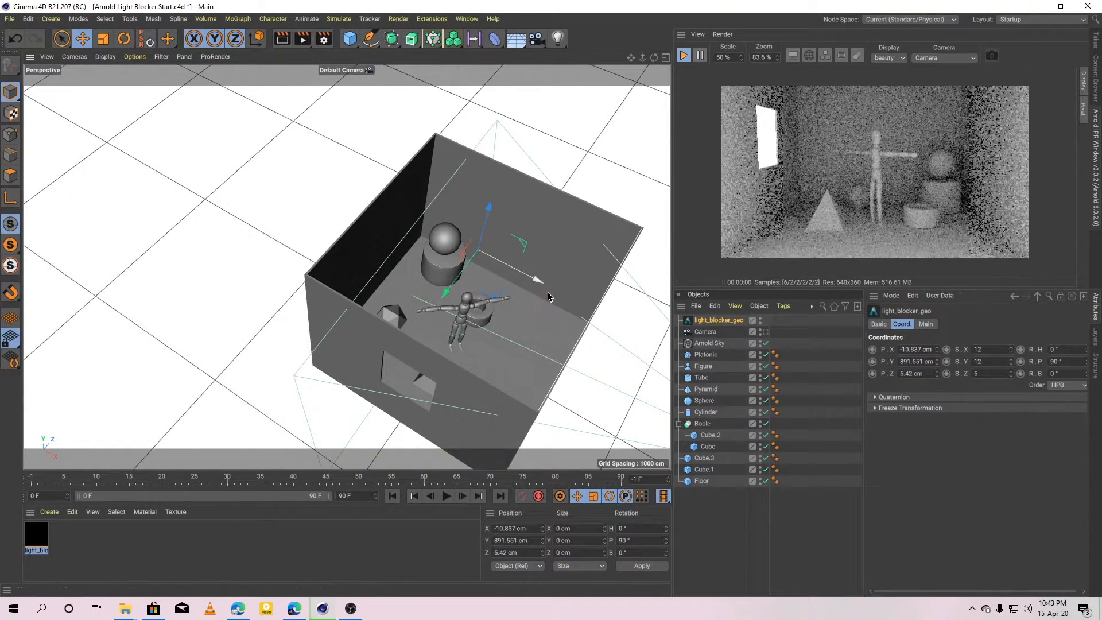
{"action": "left_click_drag", "start_coordinate": [549, 296], "coordinate": [489, 308]}
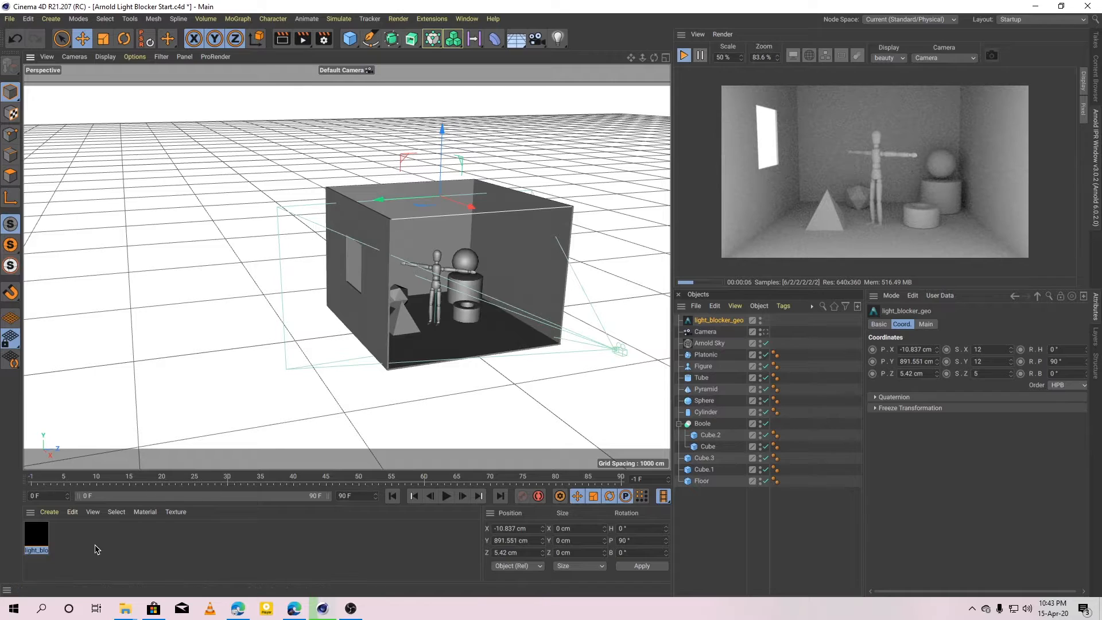
- Create a second light_blocker material with Density 1 using its own new light_blocker_geo object
{"action": "left_click", "coordinate": [720, 320]}
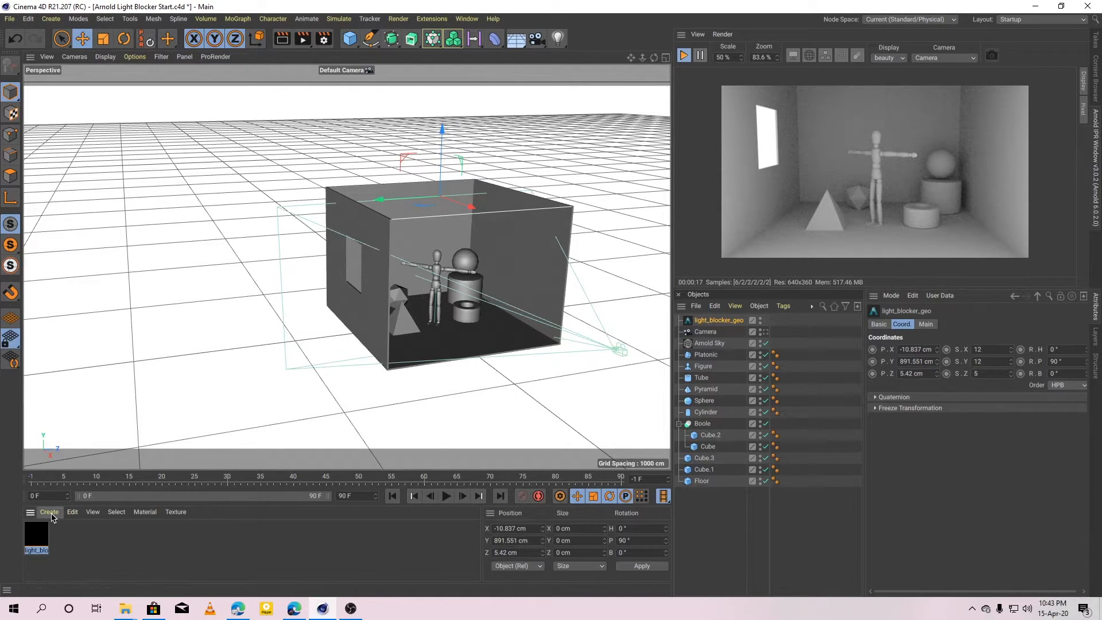
{"action": "left_click", "coordinate": [50, 512]}
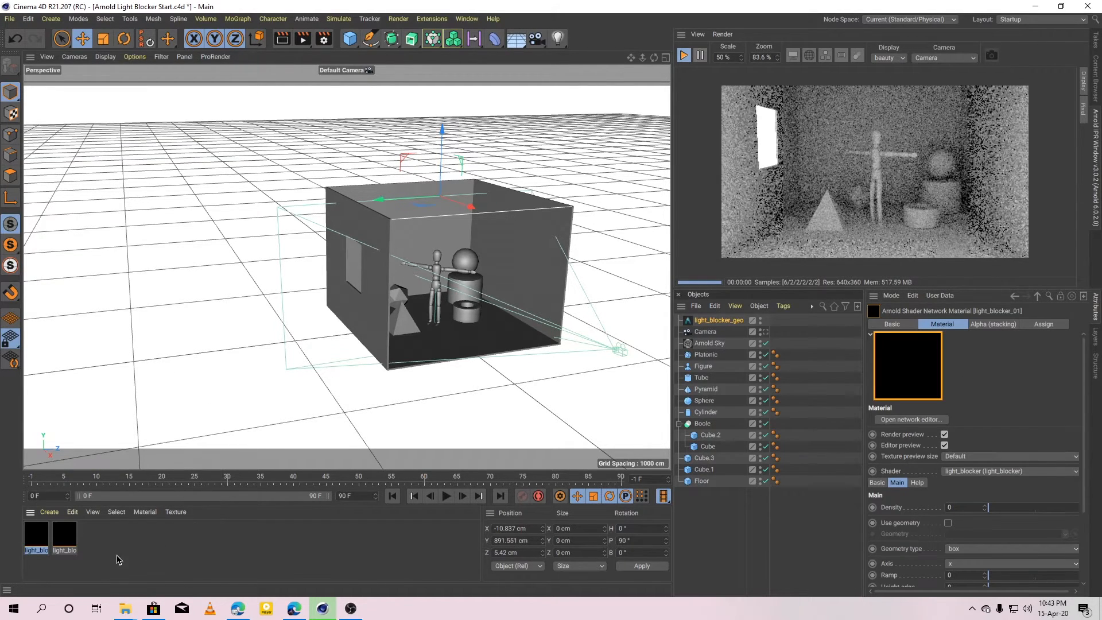
{"action": "type", "text": "1"}
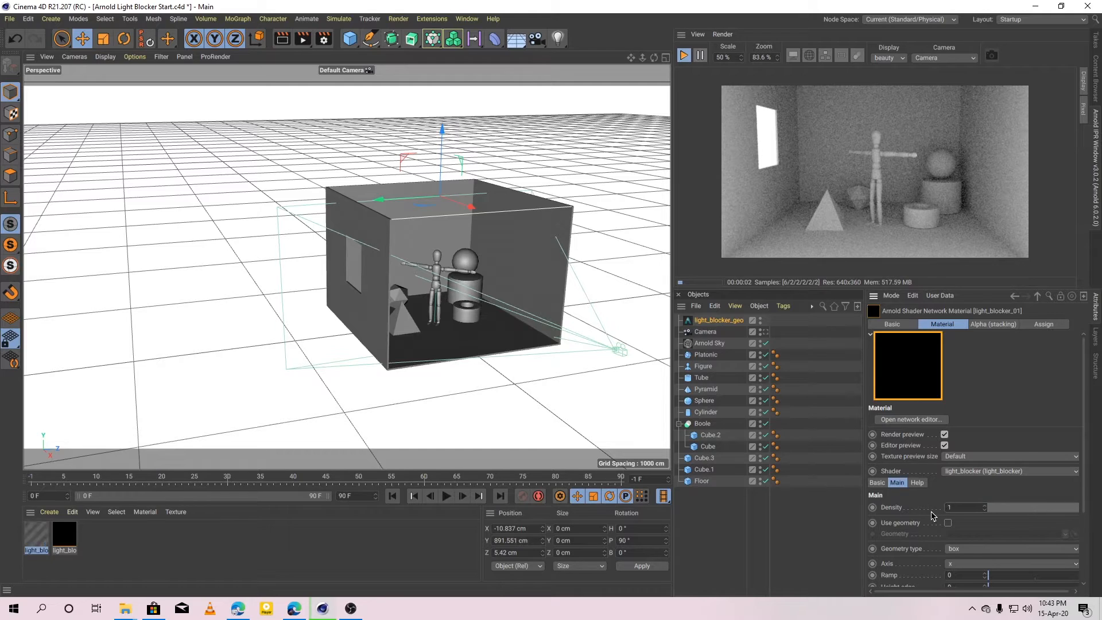
{"action": "left_click", "coordinate": [948, 522]}
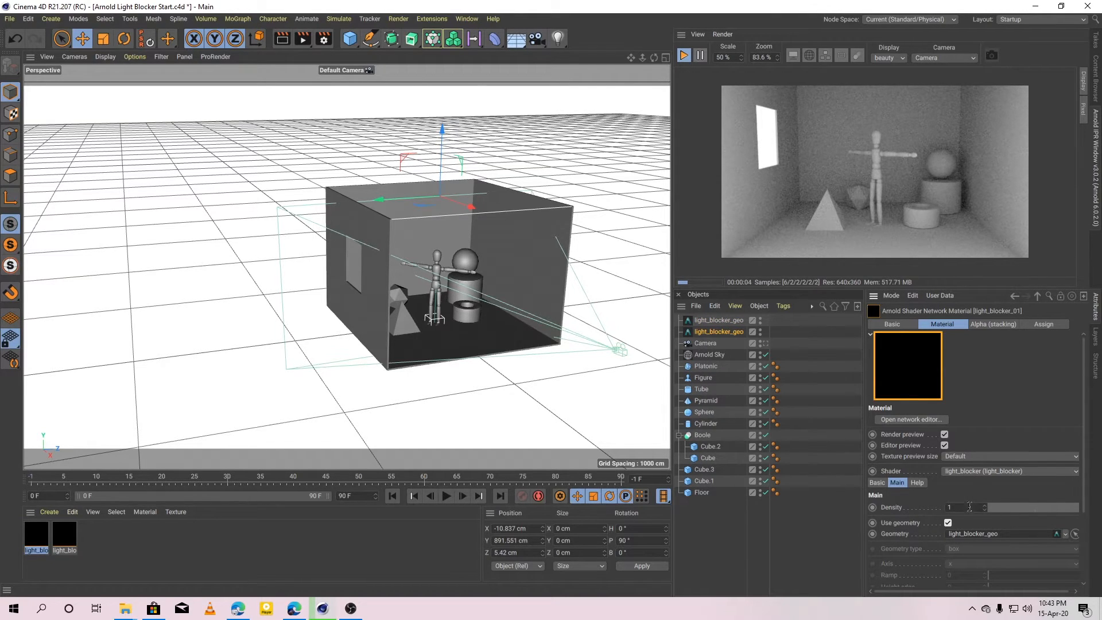
- Set the new light_blocker_geo's Geometry type to plane
{"action": "left_click", "coordinate": [720, 332]}
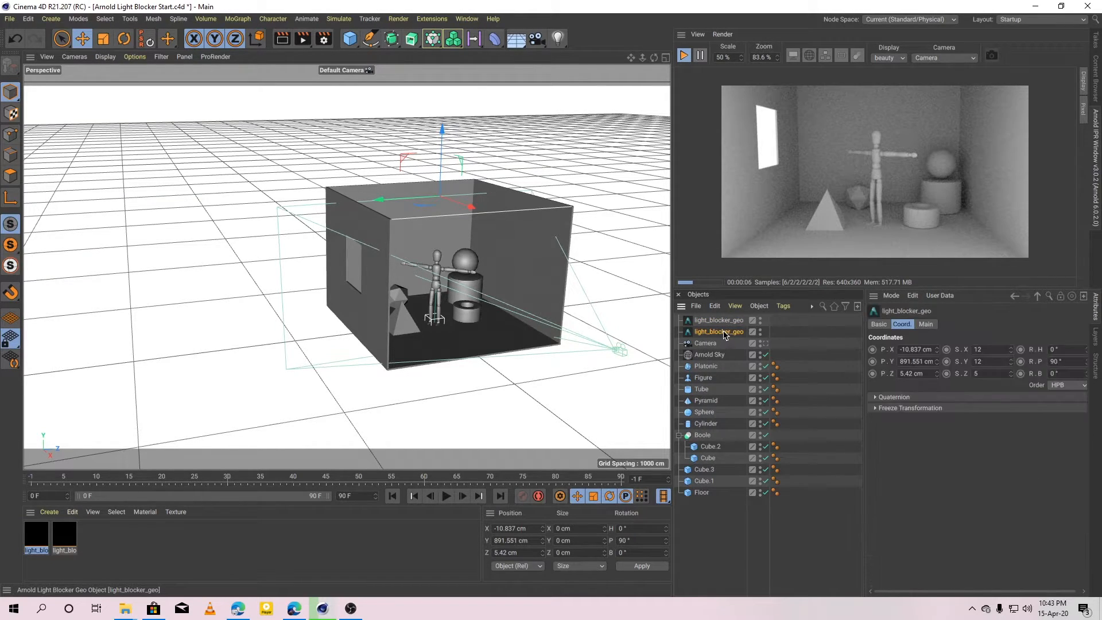
{"action": "left_click", "coordinate": [719, 319]}
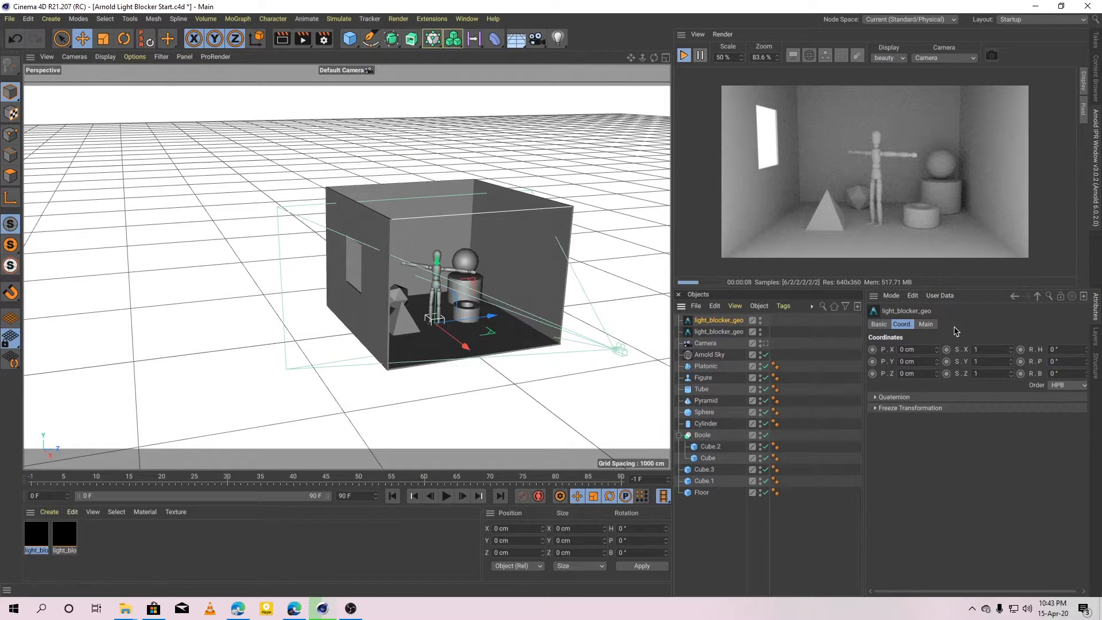
{"action": "left_click", "coordinate": [926, 324]}
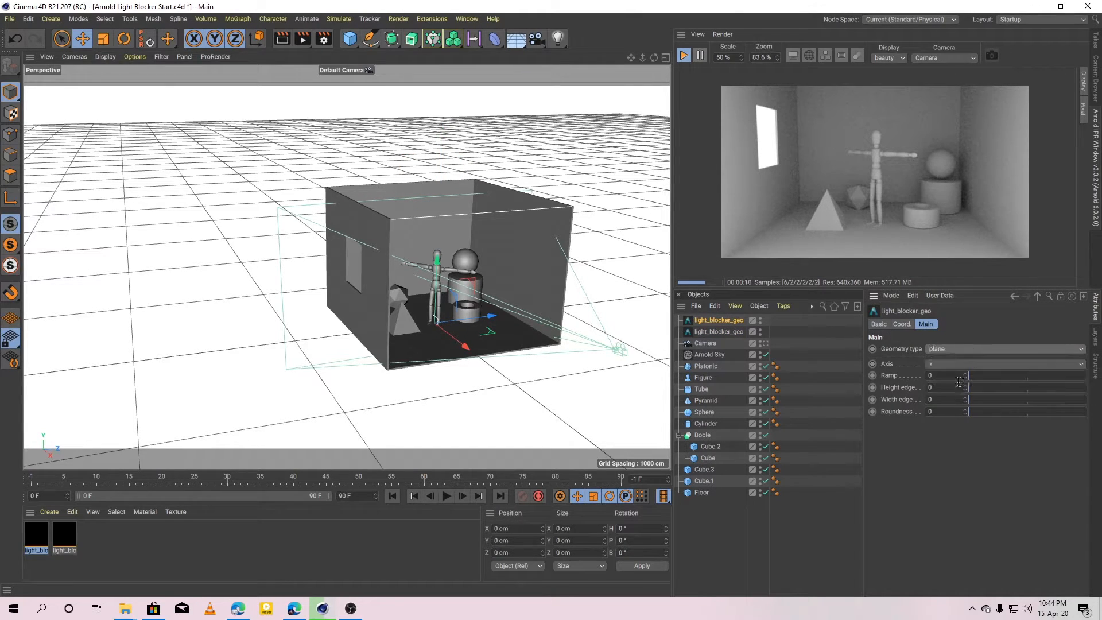
- Scale the second blocker plane to 12/12/1, rotate R.H 90°, and move it about 575 cm along X to the room's front
{"action": "left_click", "coordinate": [902, 324]}
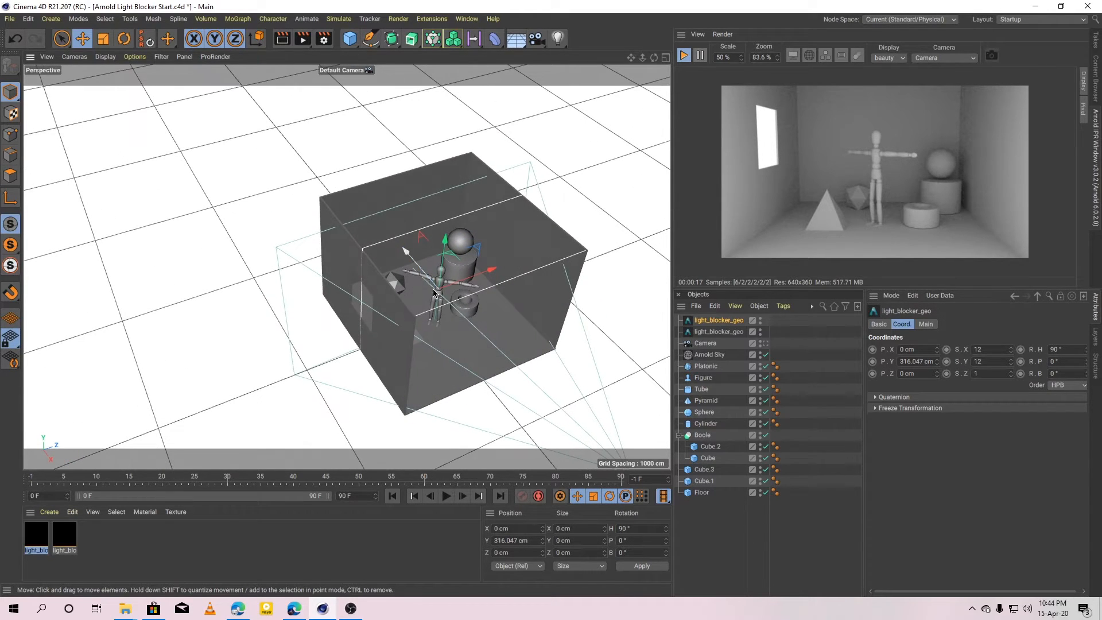
{"action": "left_click_drag", "start_coordinate": [432, 292], "coordinate": [467, 316]}
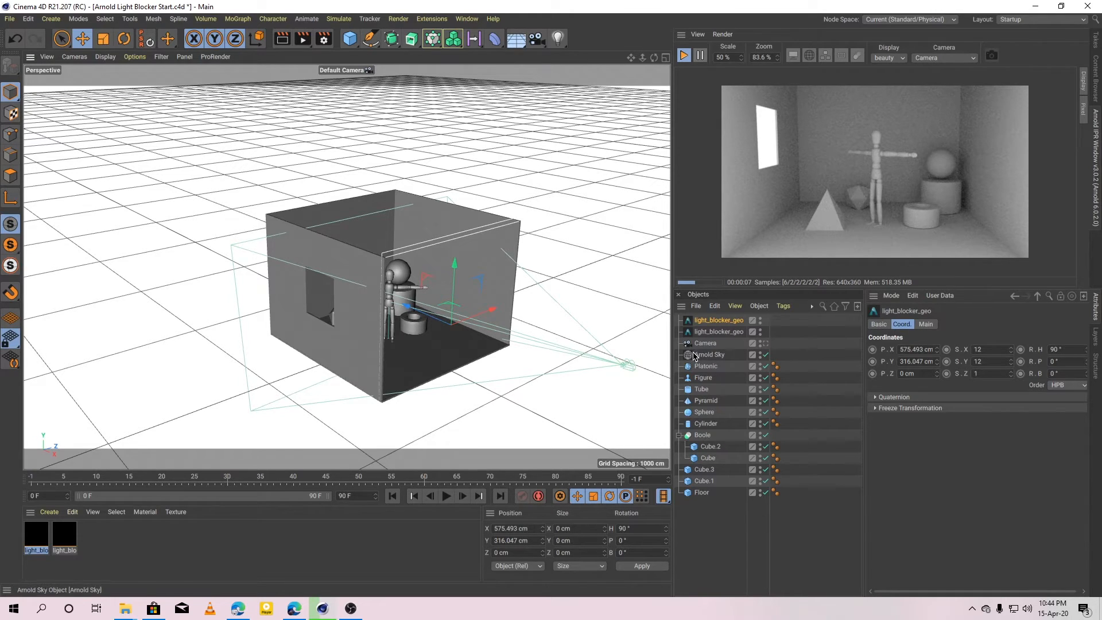
- Lower the front blocker plane to about 293 cm and show the Arnold Sky's filter list with both blockers
{"action": "left_click", "coordinate": [709, 354]}
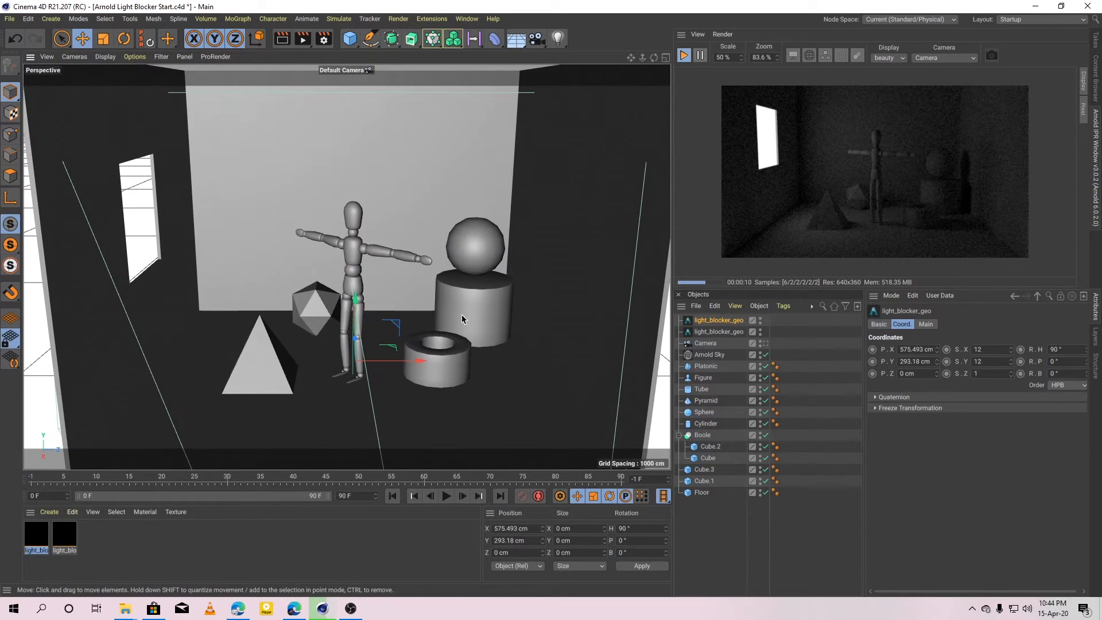
{"action": "left_click", "coordinate": [710, 354]}
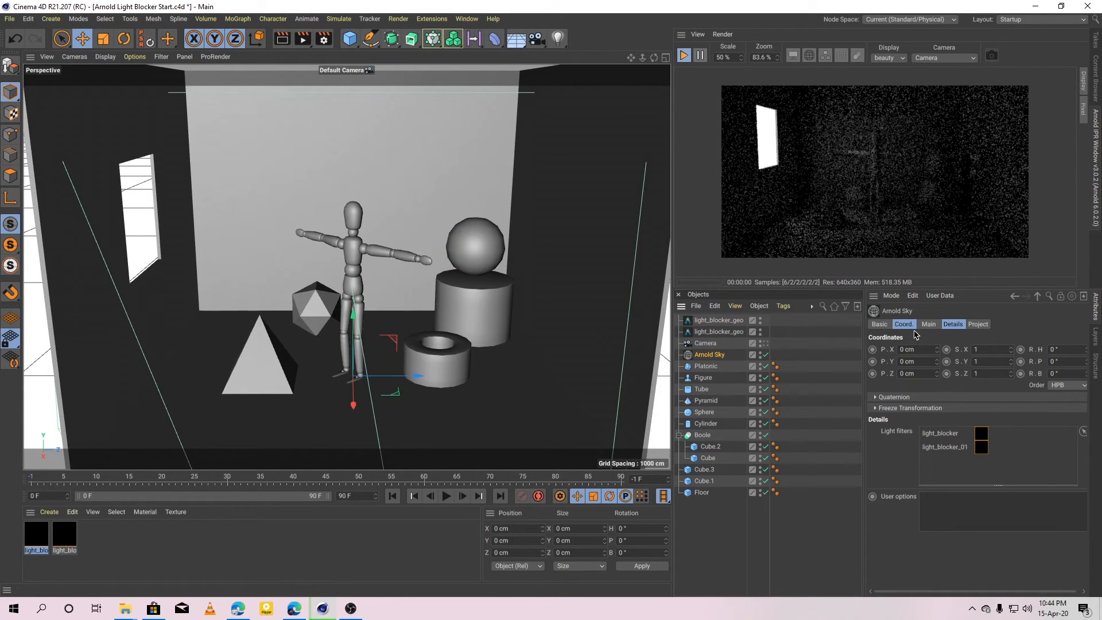
- Raise the Arnold Sky's Exposure to 6 so the IPR render brightens, both blockers still listed as filters
{"action": "left_click", "coordinate": [929, 324]}
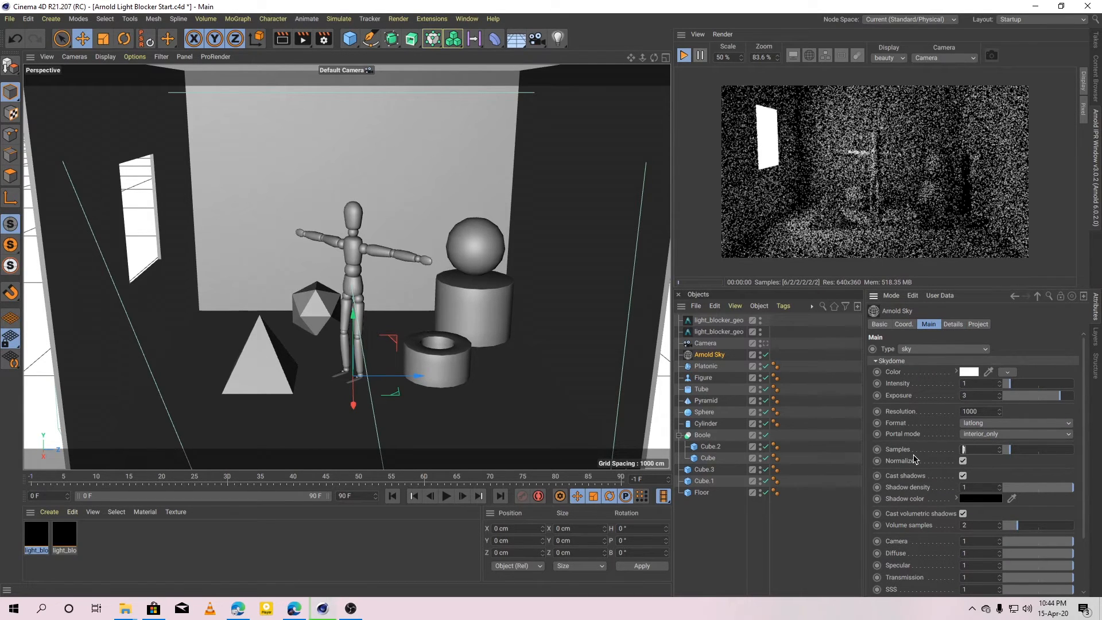
{"action": "type", "text": "6"}
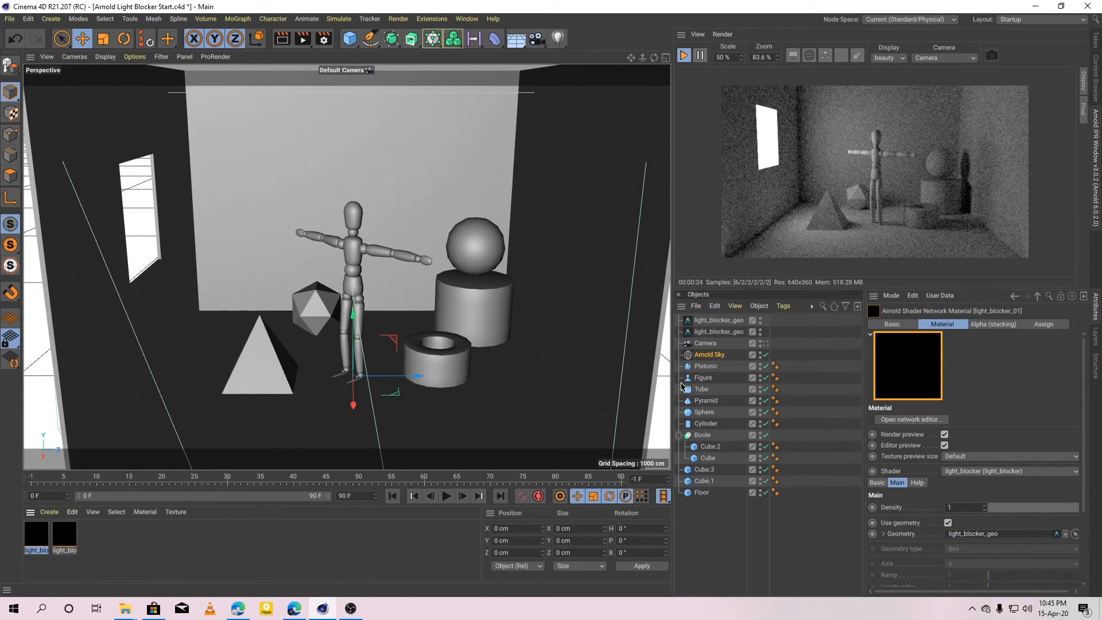
{"action": "left_click", "coordinate": [709, 355]}
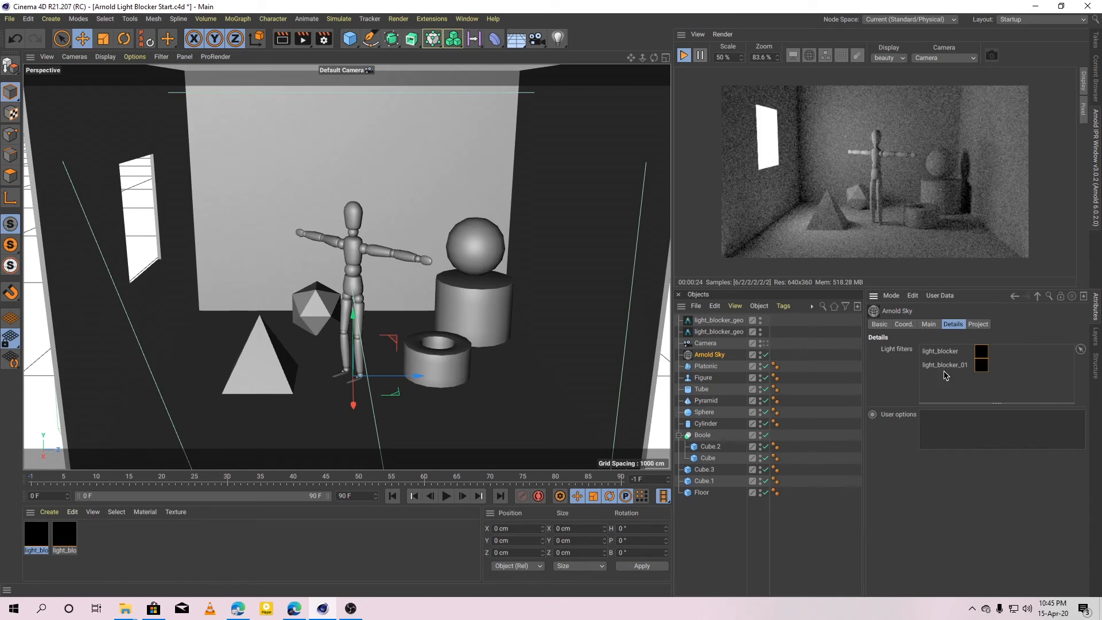